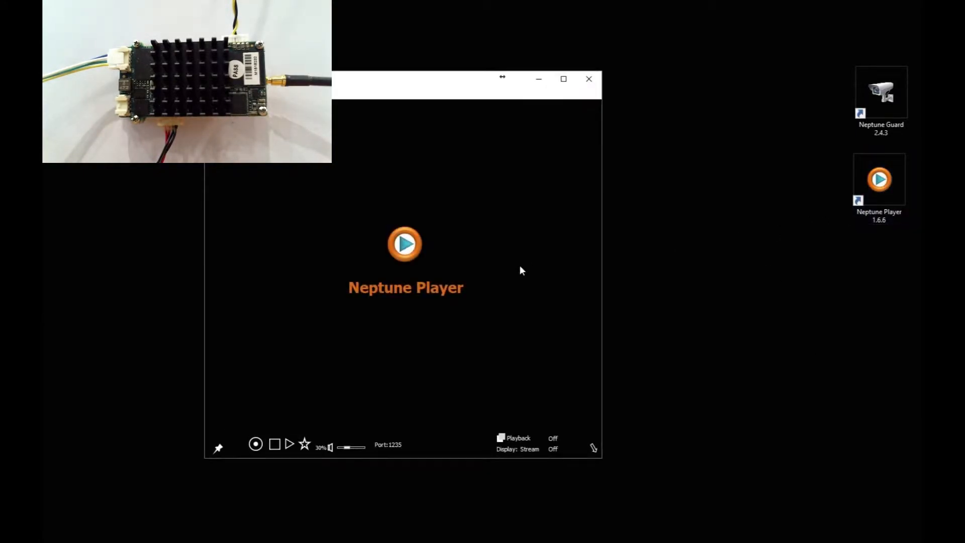
Launch Neptune Guard and show board 192.168.0.30 with its CPU, name and version details
double_click(881, 92)
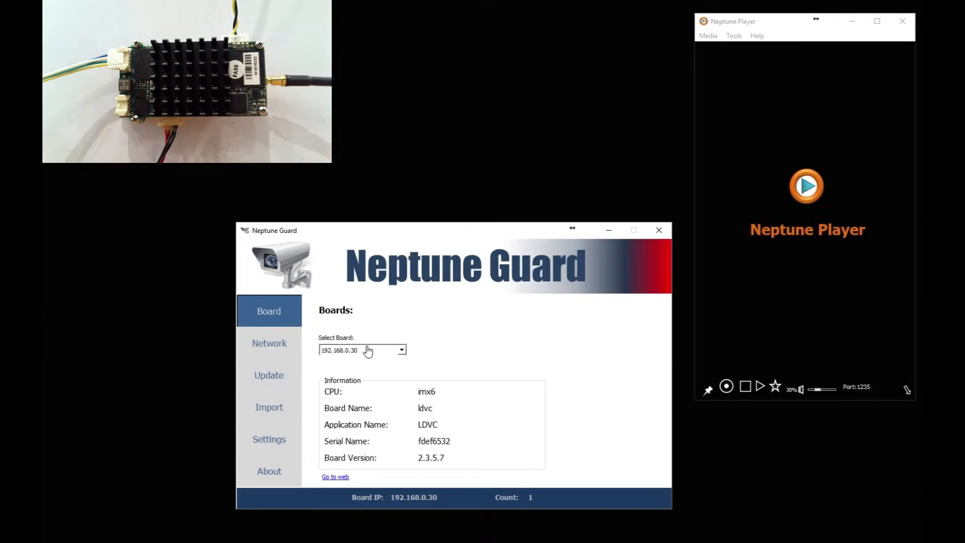
mouse_move(338, 354)
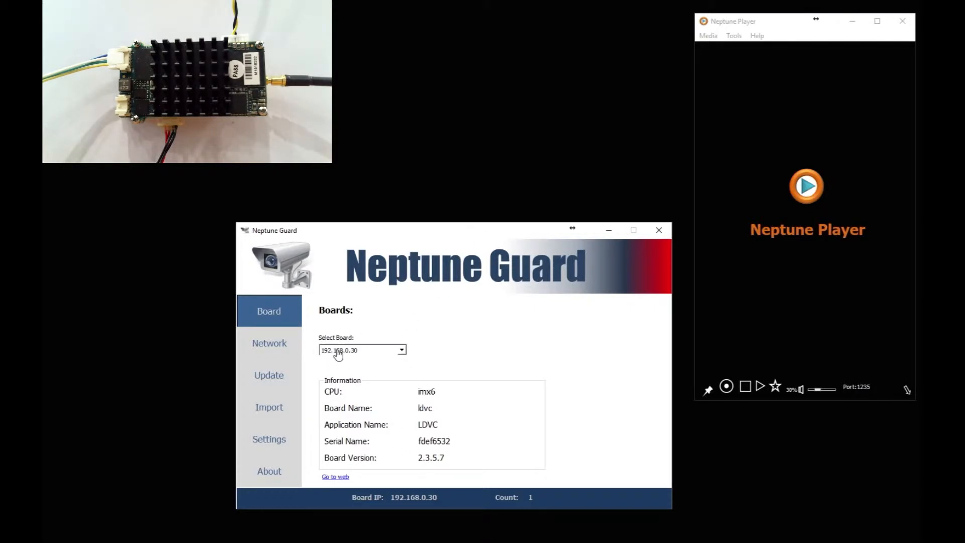
Set the update source folder to guard_update inside version_2.3.5.7 - Copy
left_click(270, 375)
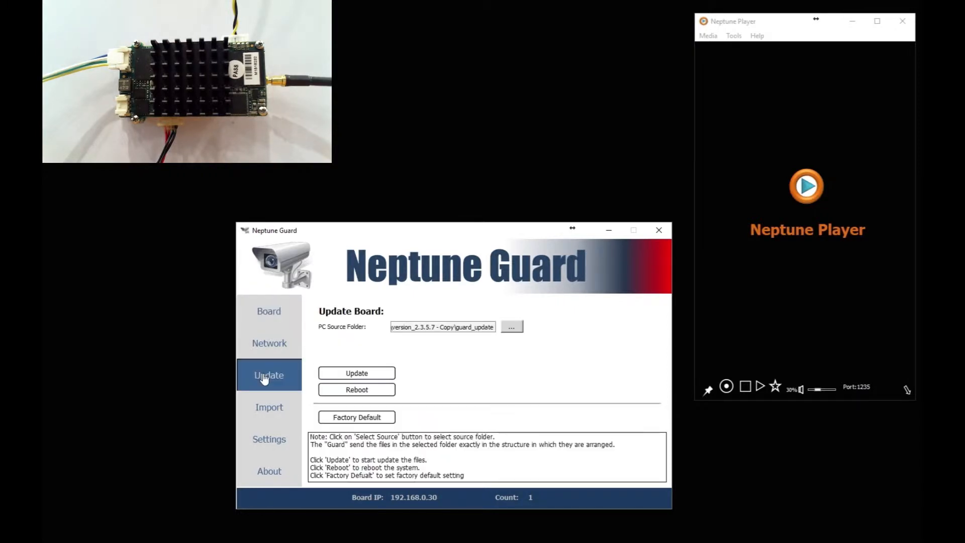
mouse_move(512, 330)
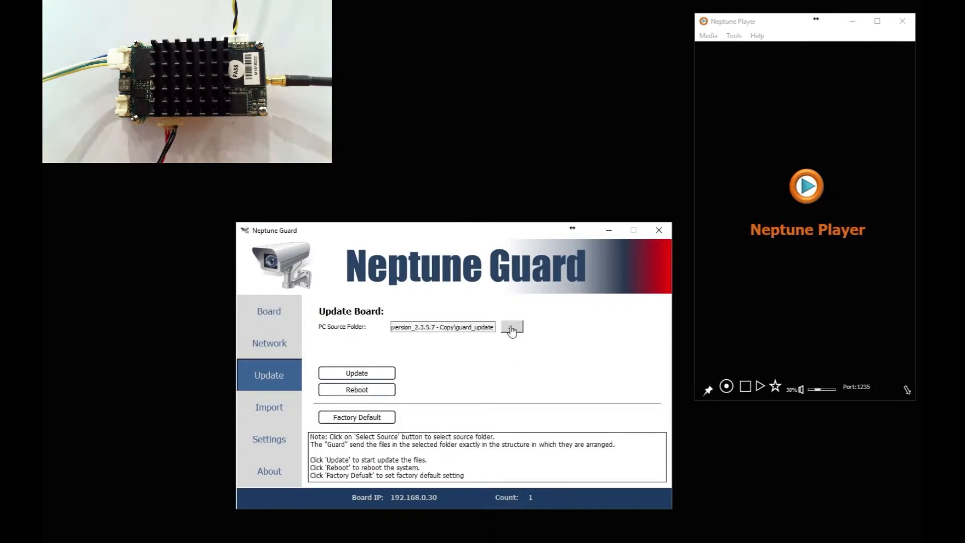
left_click(512, 327)
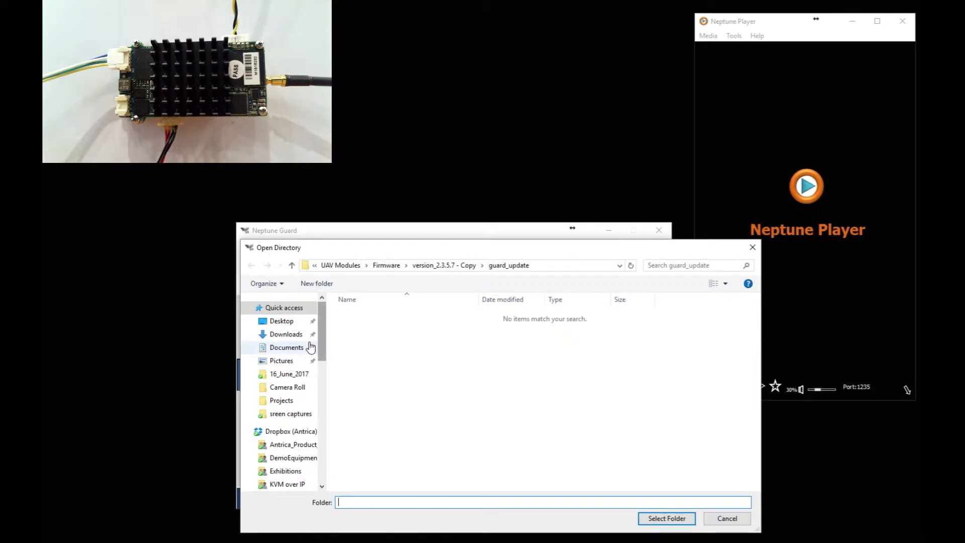
left_click(291, 266)
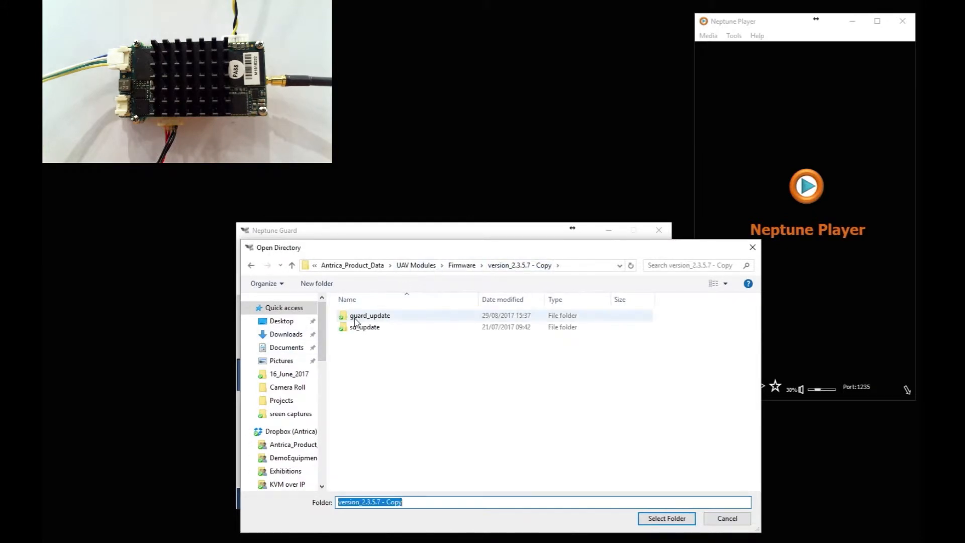
left_click(369, 315)
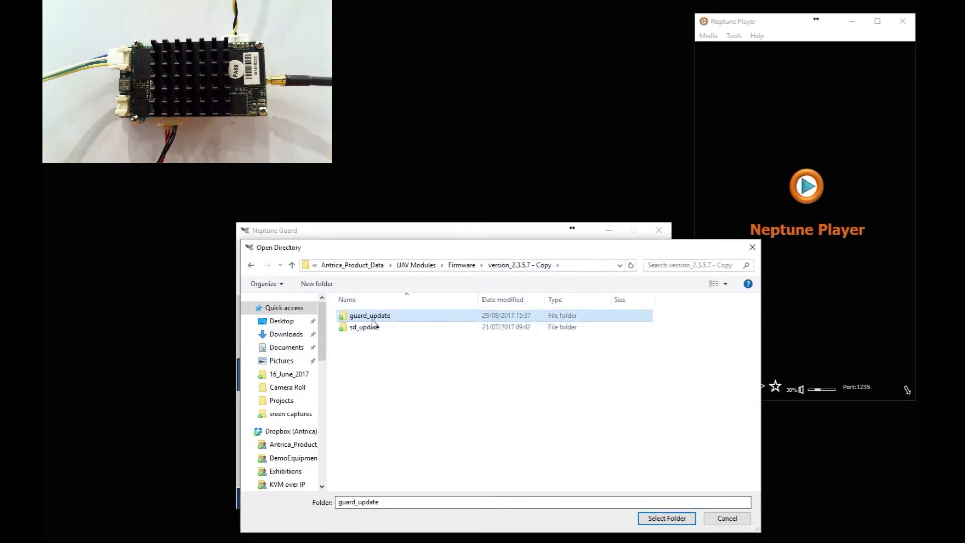
left_click(666, 519)
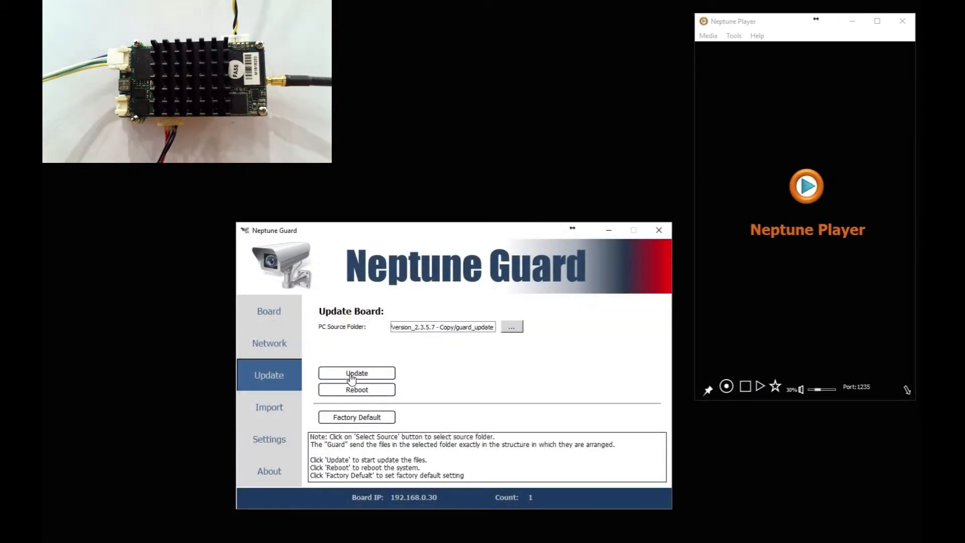
mouse_move(356, 373)
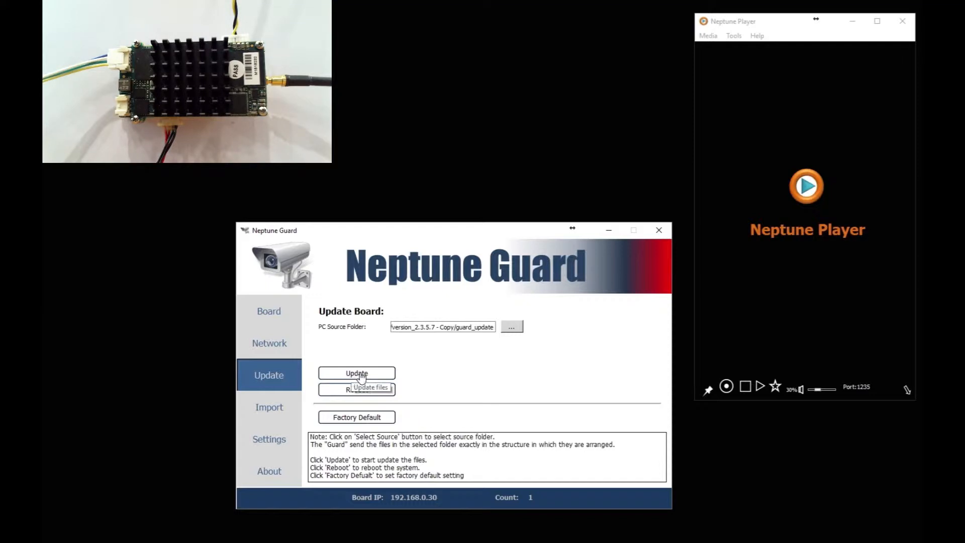
mouse_move(330, 418)
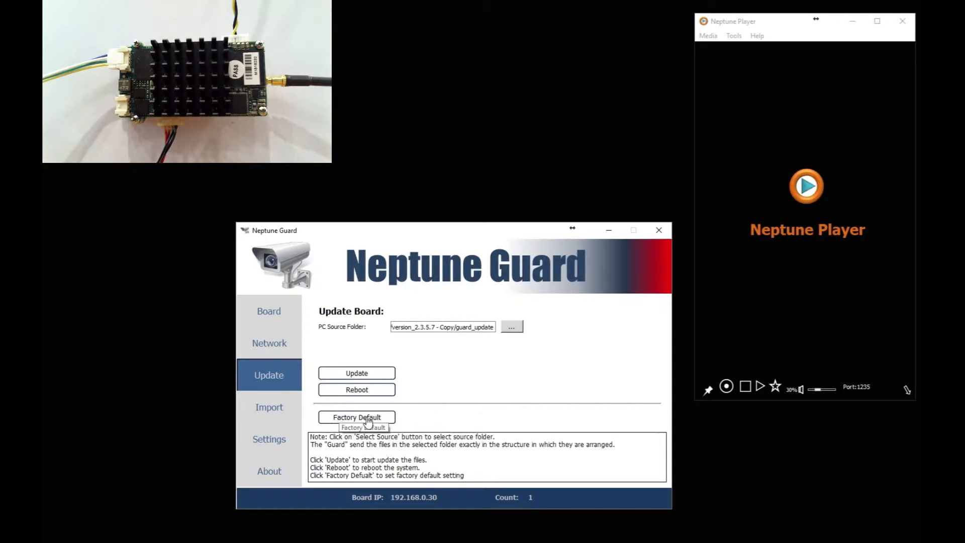
mouse_move(325, 335)
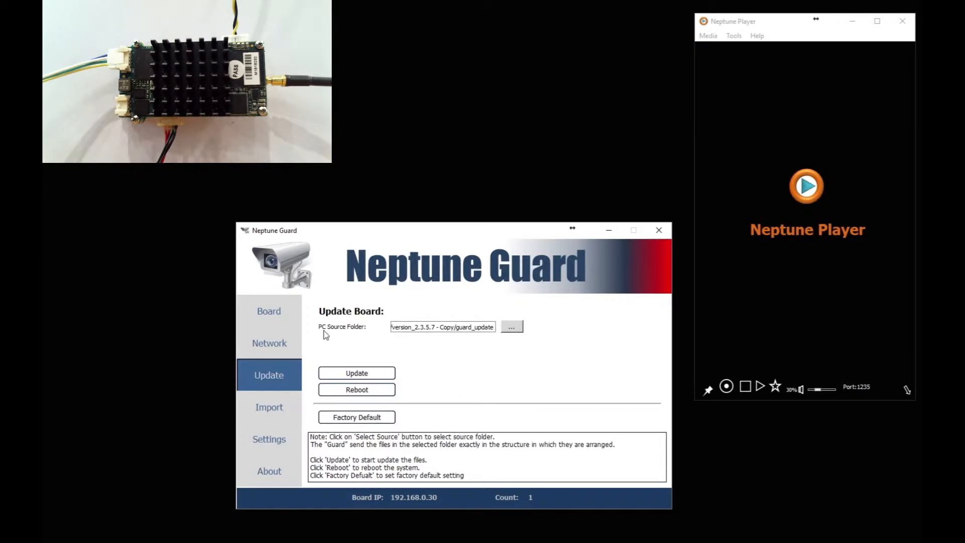
From the Board page, launch the board's web interface home menu
left_click(269, 310)
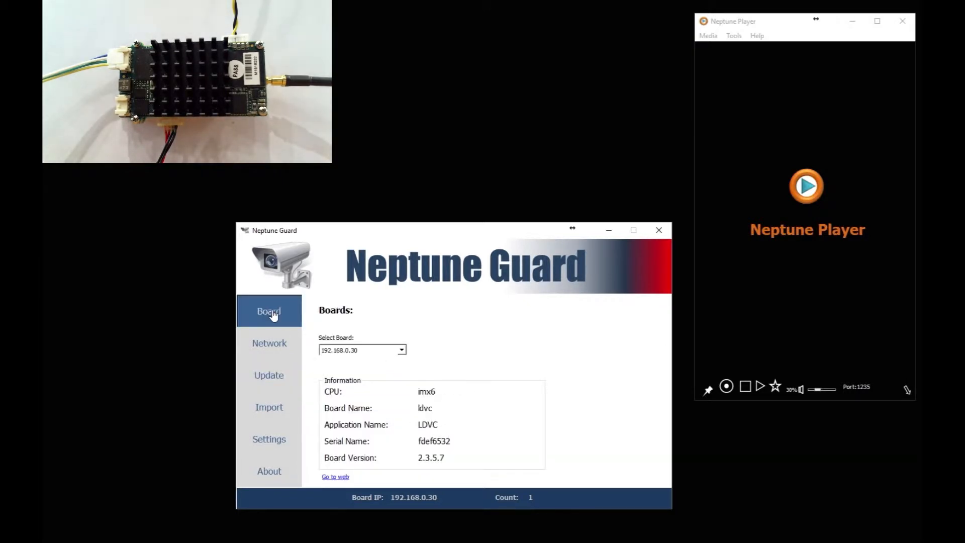
mouse_move(280, 428)
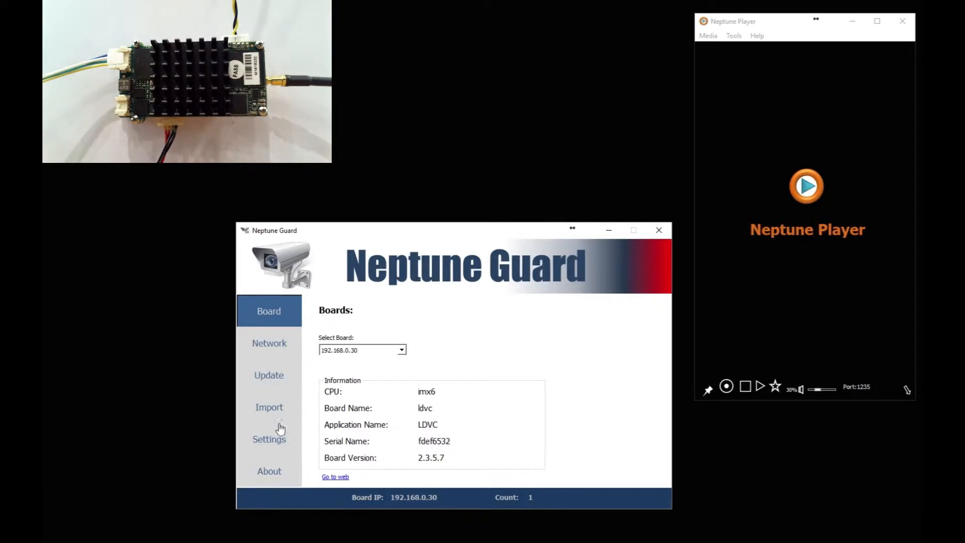
left_click(335, 477)
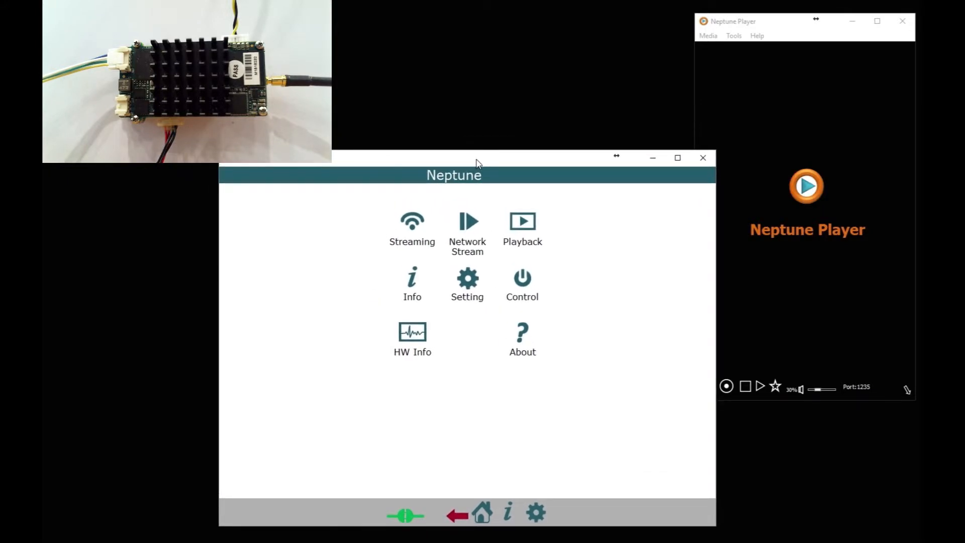
mouse_move(536, 513)
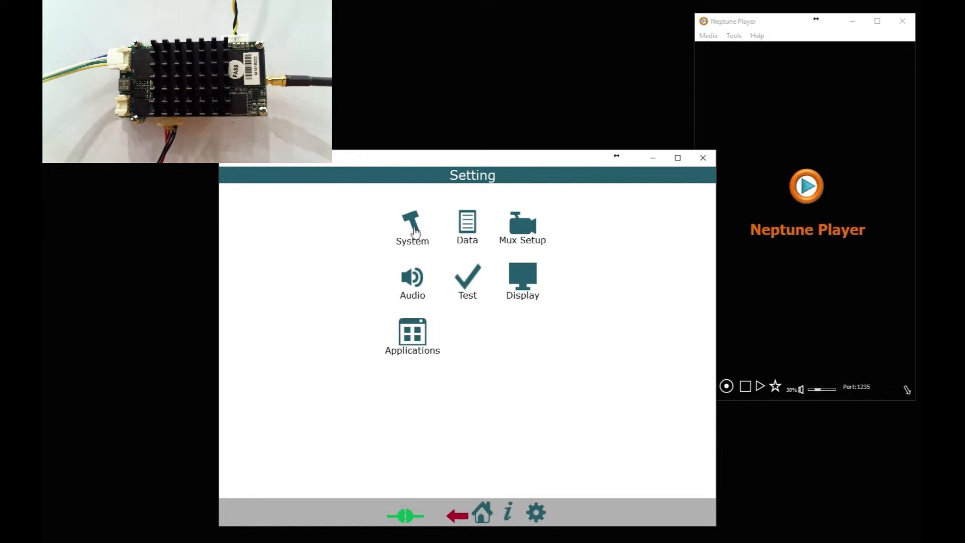
Show the System settings with RTSP Server expanded: mode On, port 554, Save button visible
left_click(413, 223)
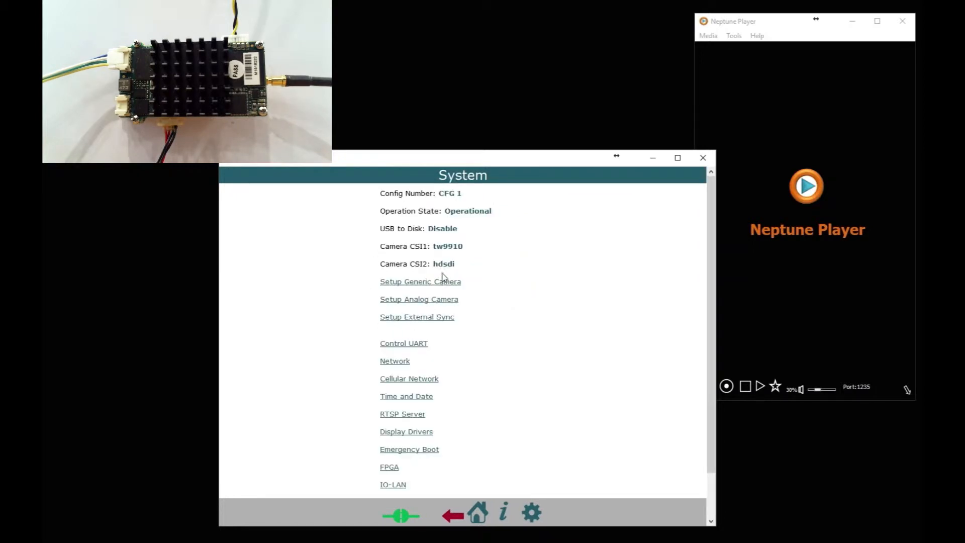
mouse_move(423, 252)
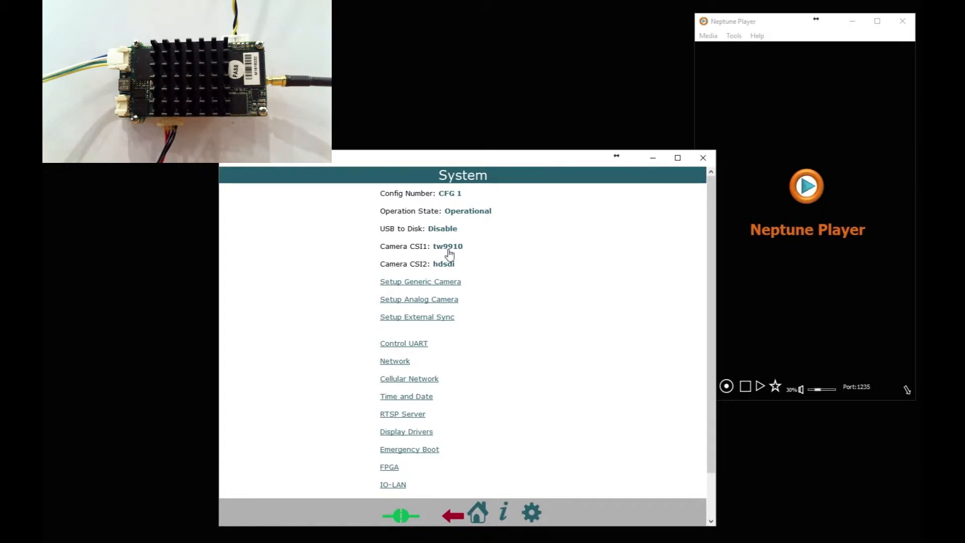
mouse_move(402, 274)
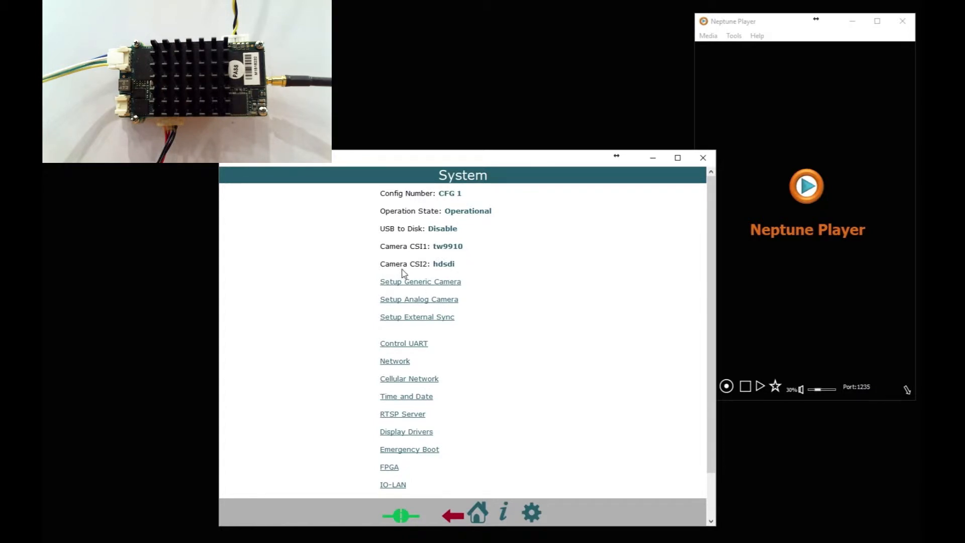
mouse_move(455, 271)
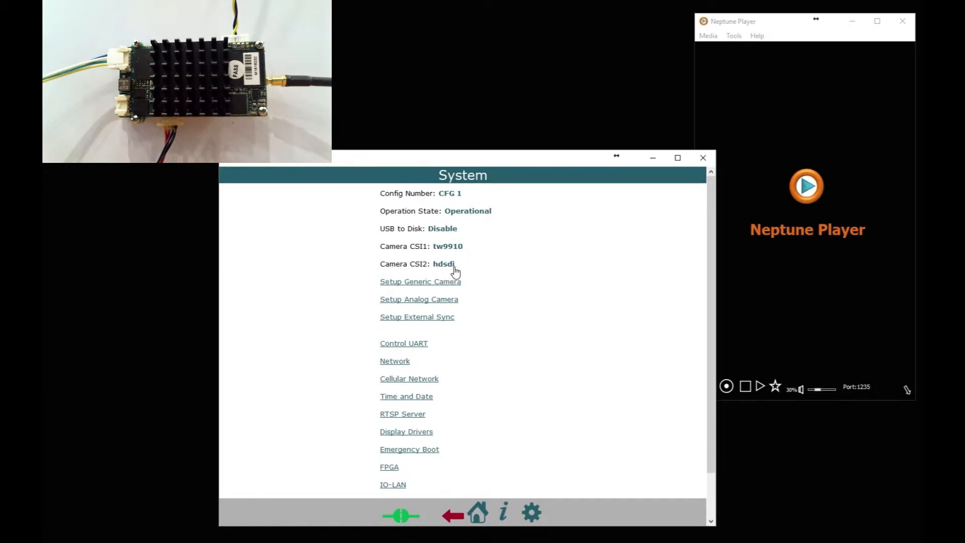
mouse_move(405, 388)
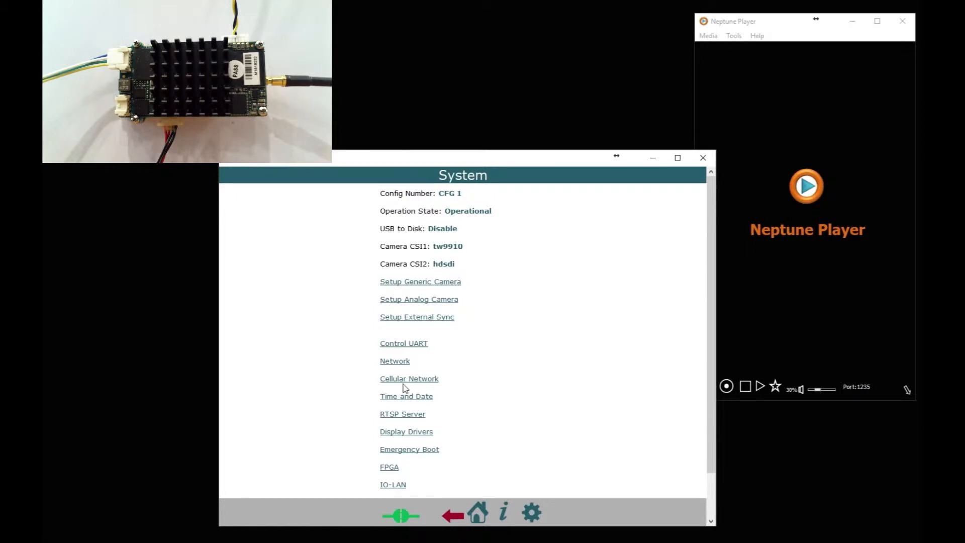
left_click(403, 414)
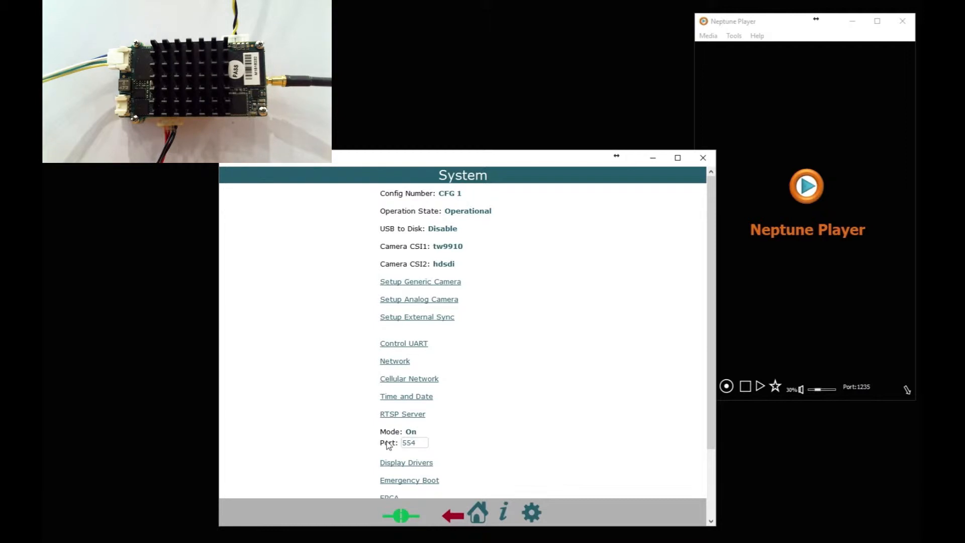
triple_click(414, 442)
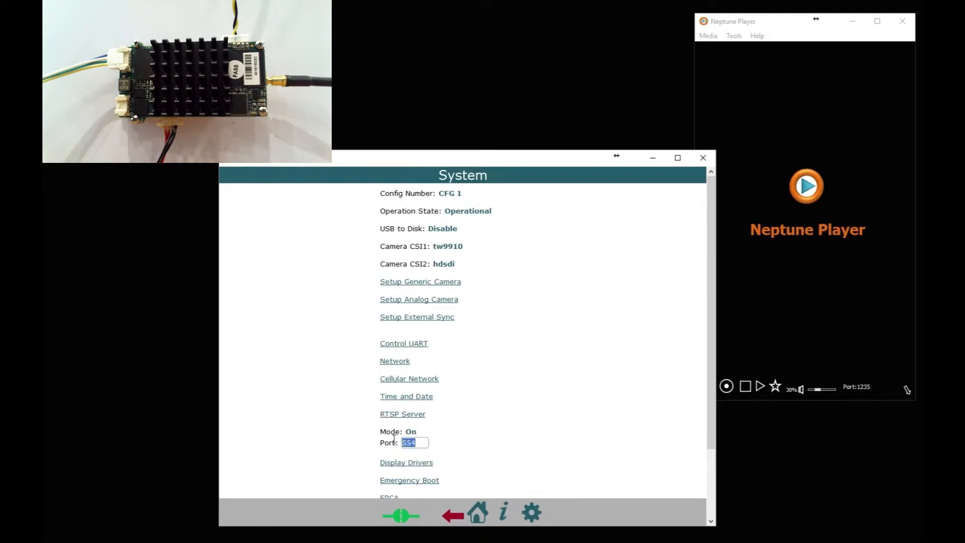
left_click(413, 442)
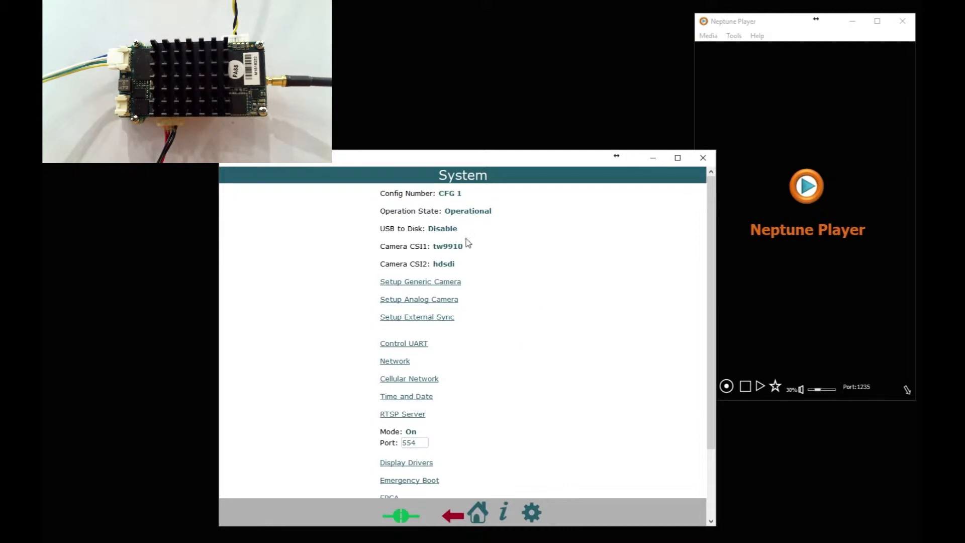
mouse_move(425, 418)
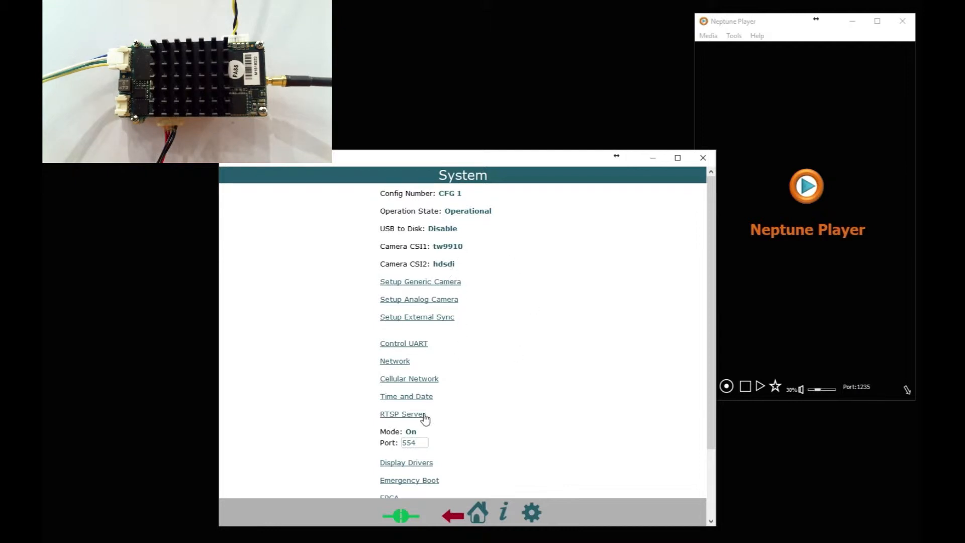
mouse_move(440, 461)
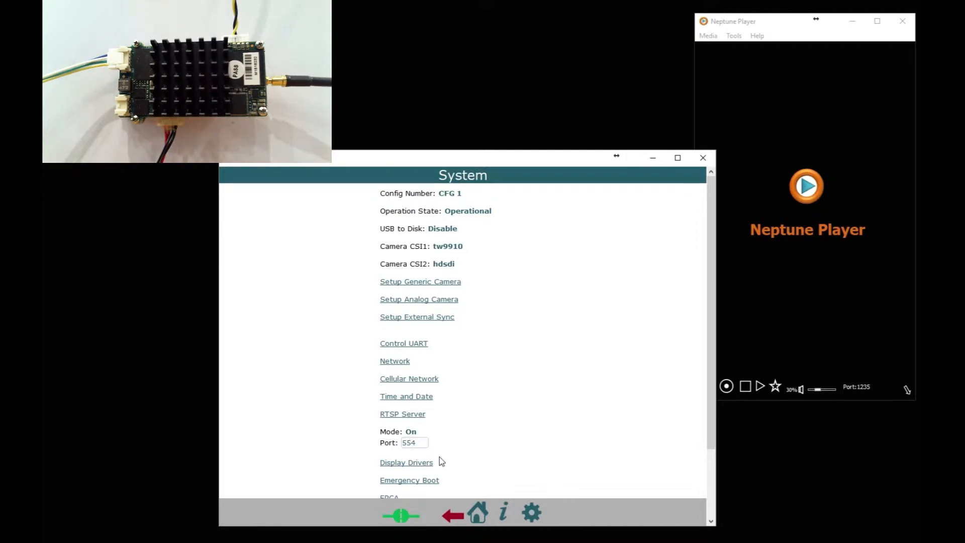
scroll("down", 3)
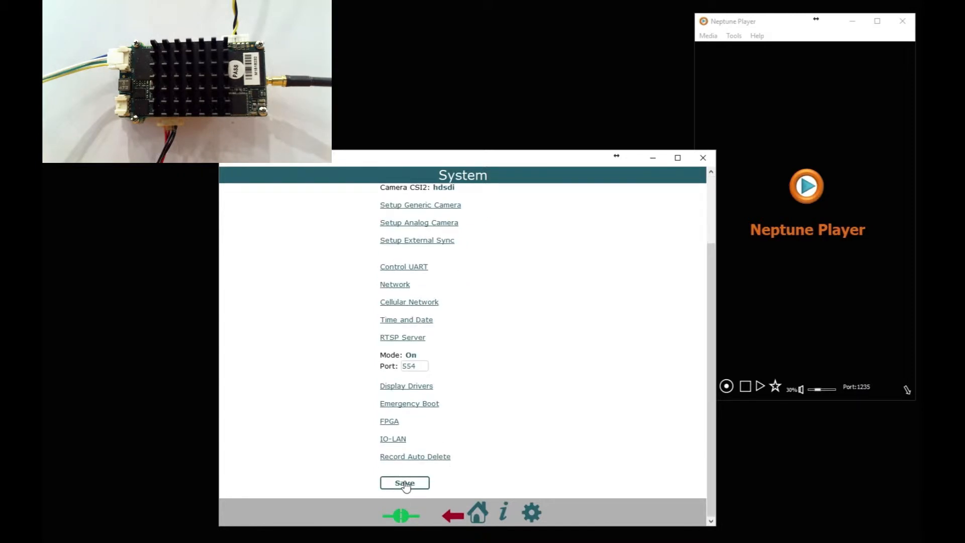
mouse_move(491, 522)
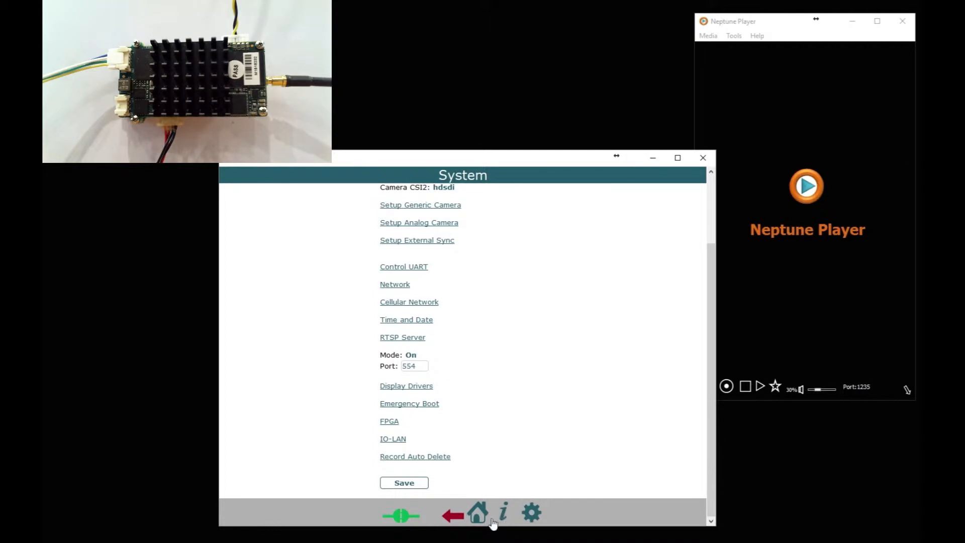
left_click(503, 511)
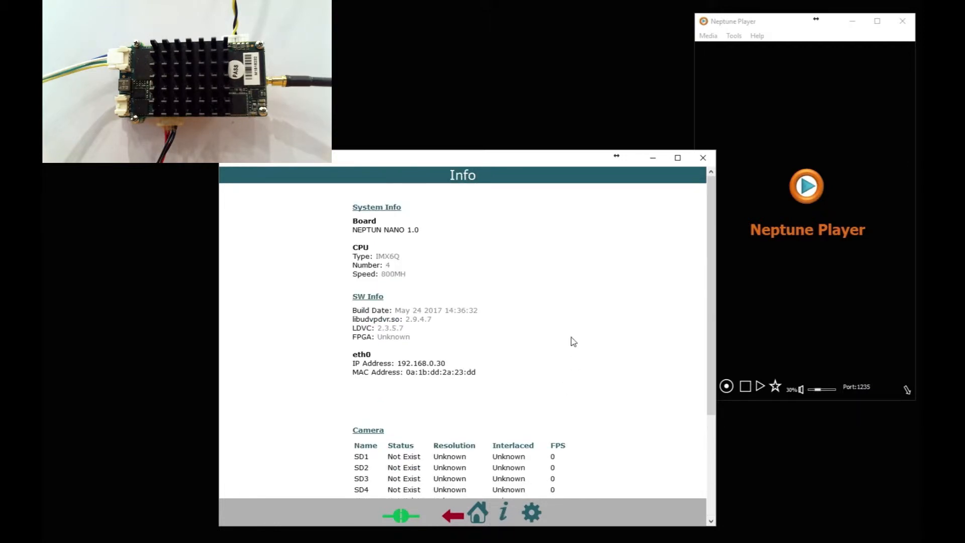
scroll("down", 3)
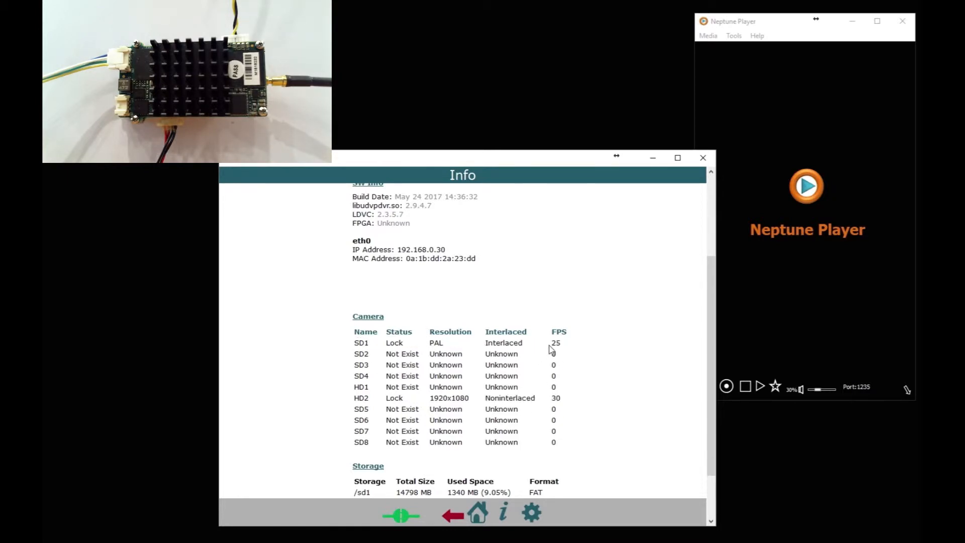
mouse_move(470, 421)
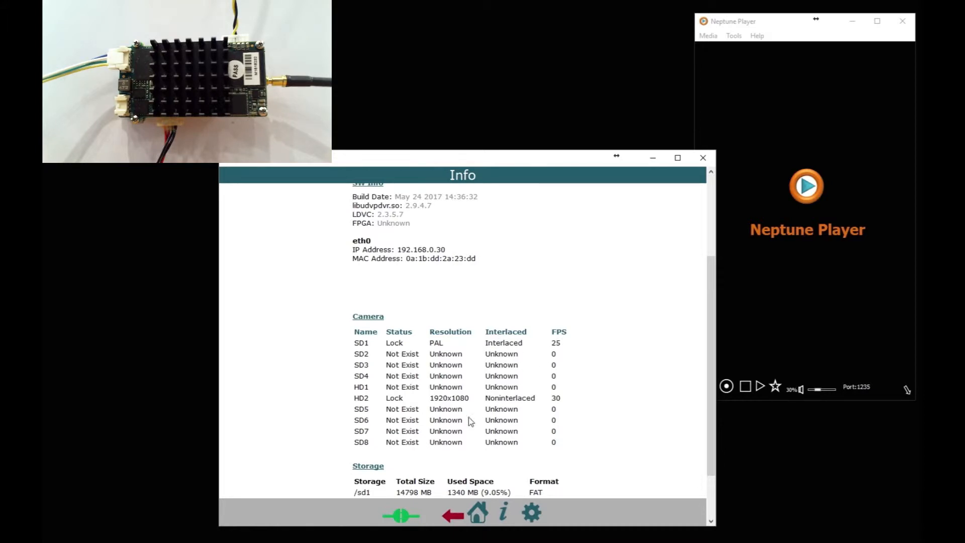
mouse_move(369, 405)
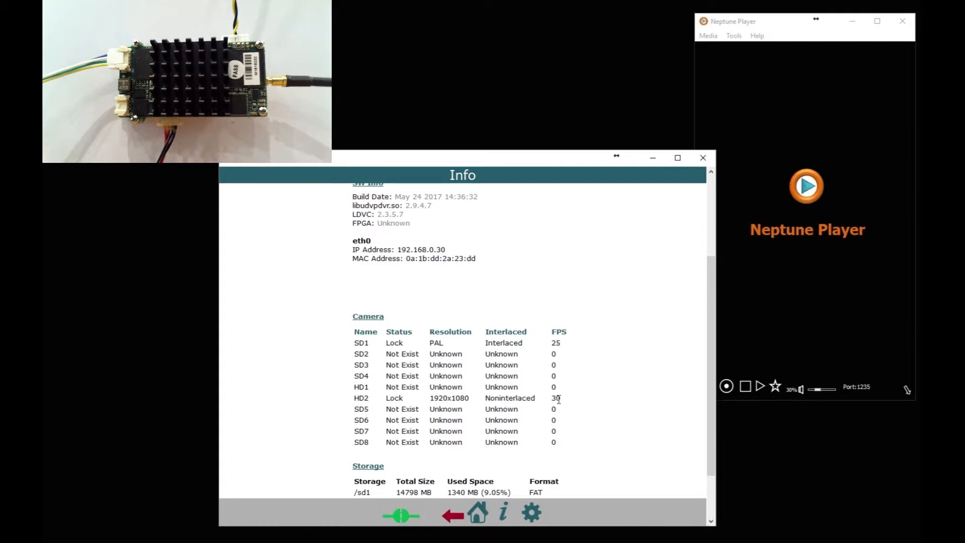
scroll("down", 3)
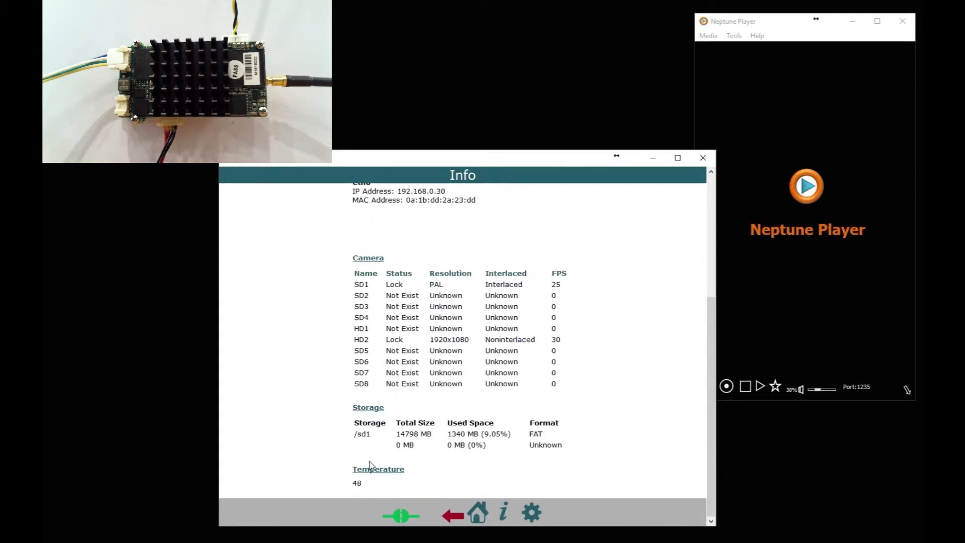
scroll("up", 3)
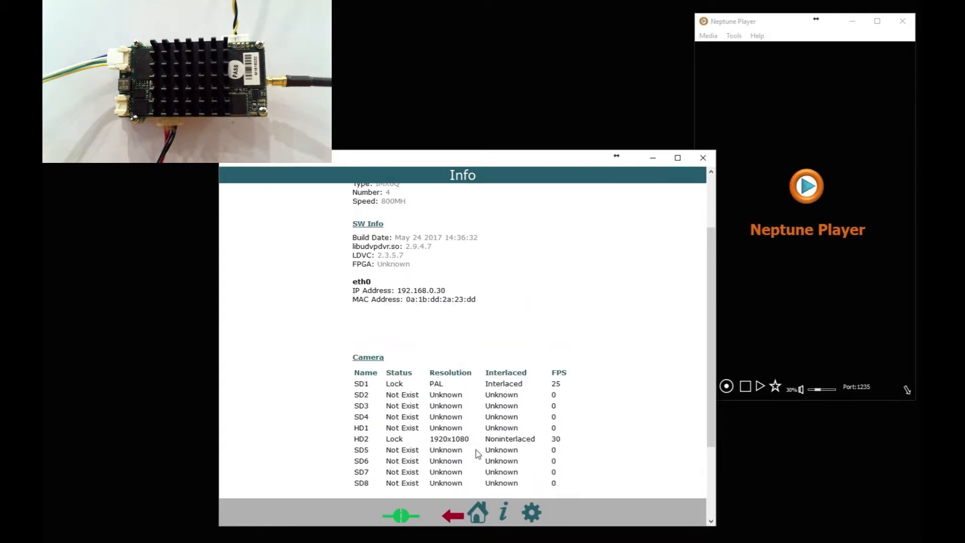
From the home menu, show Mux1's stream settings: HD2 video, TS to 192.168.0.18 port 1234
left_click(481, 512)
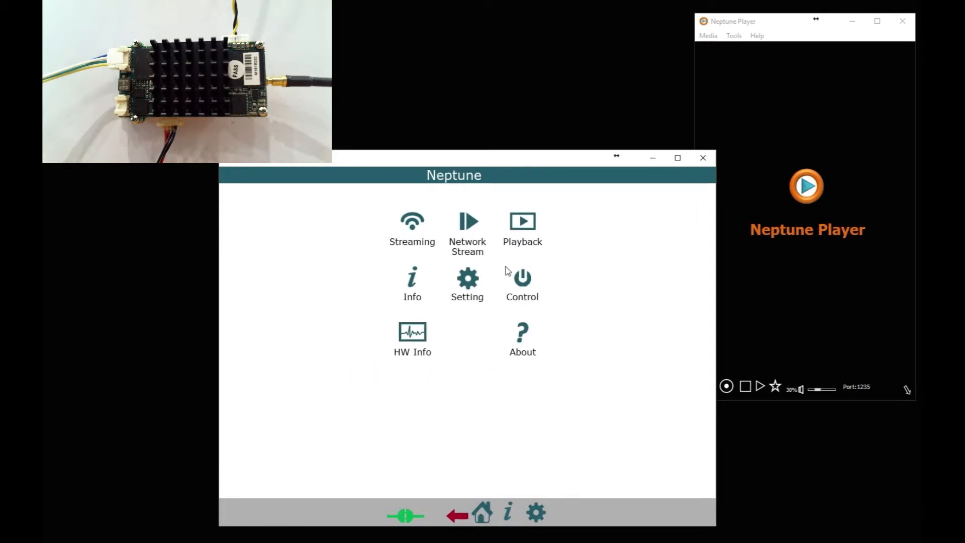
left_click(412, 220)
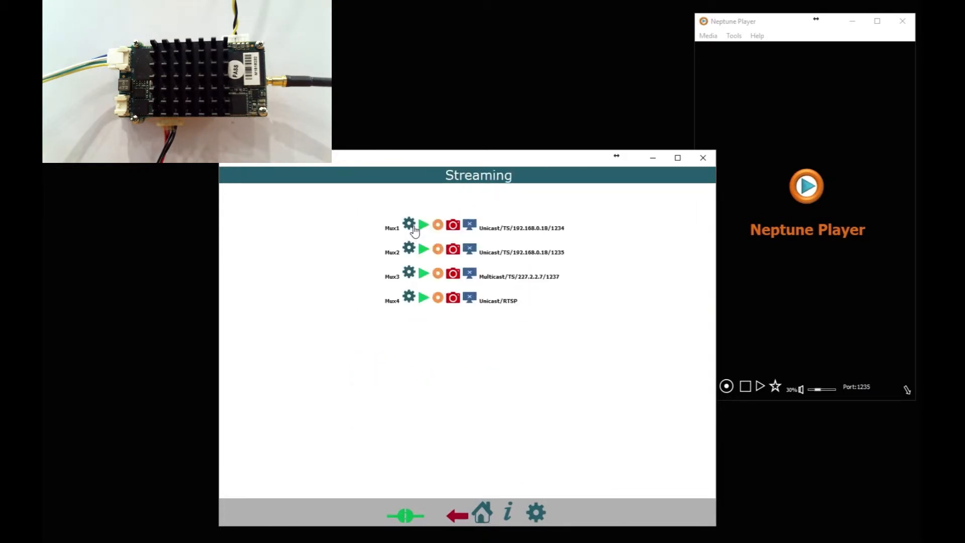
left_click(425, 273)
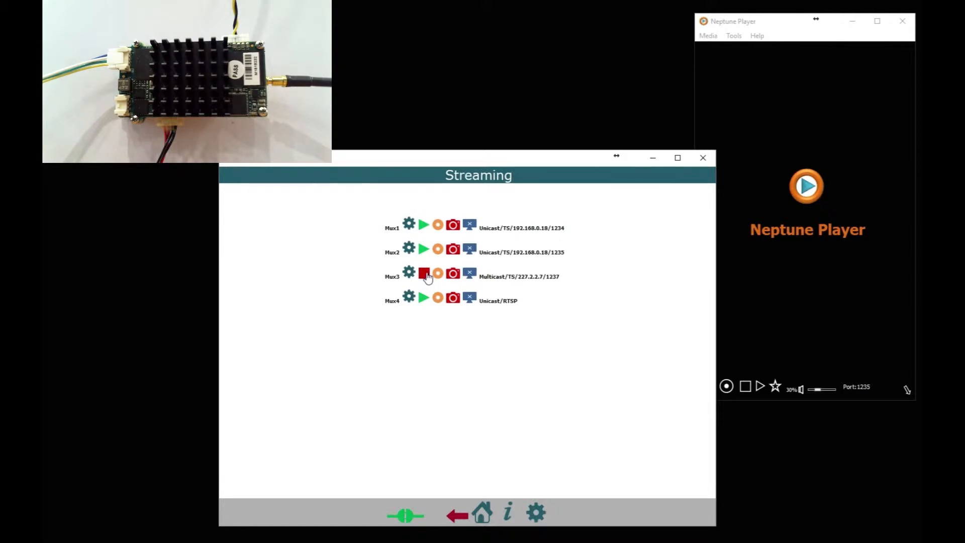
left_click(409, 223)
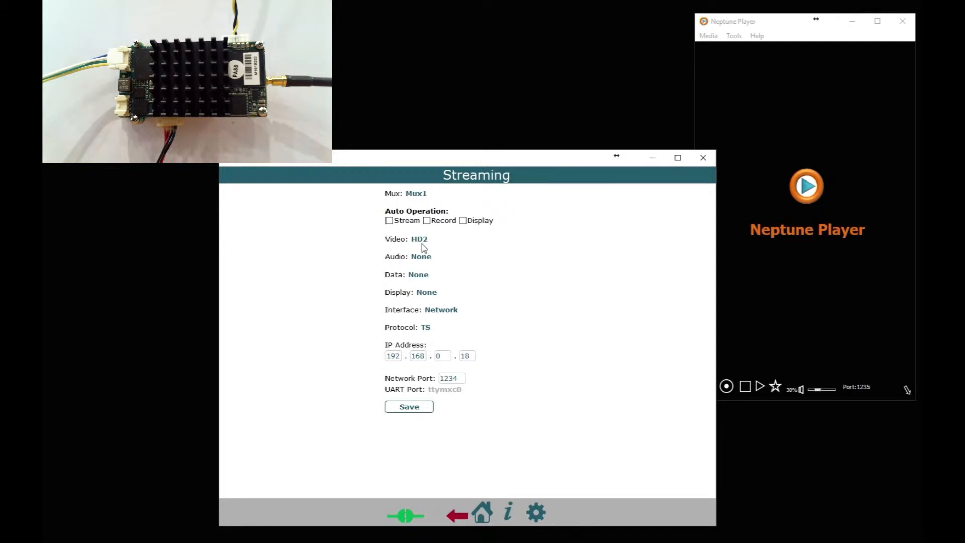
mouse_move(426, 334)
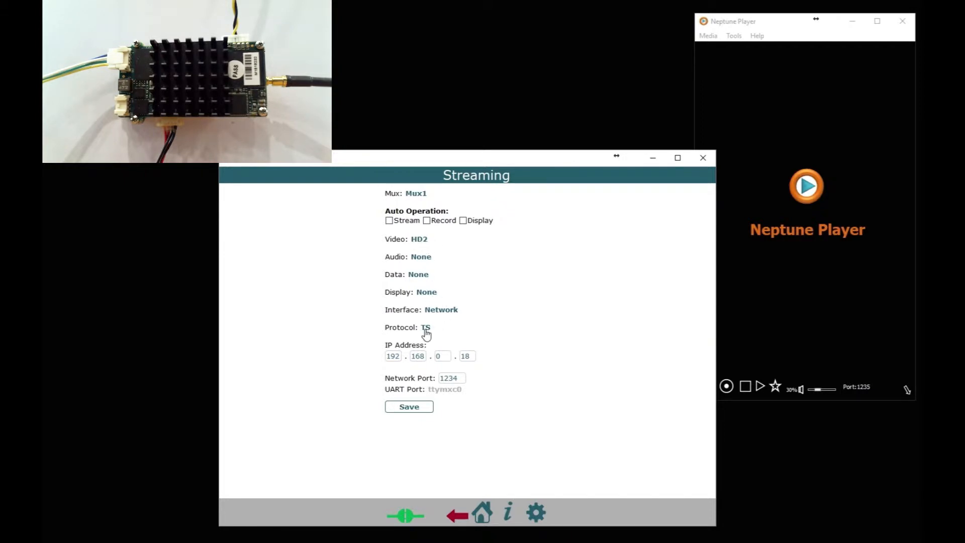
mouse_move(456, 360)
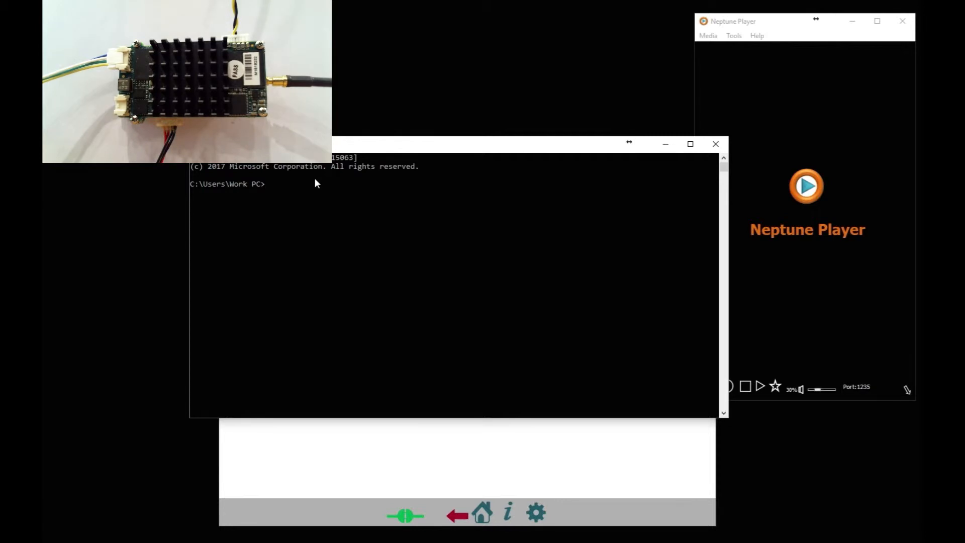
Run ipconfig to read the PC's IPv4 address 192.168.0.165, then close the prompt
type("ipcon")
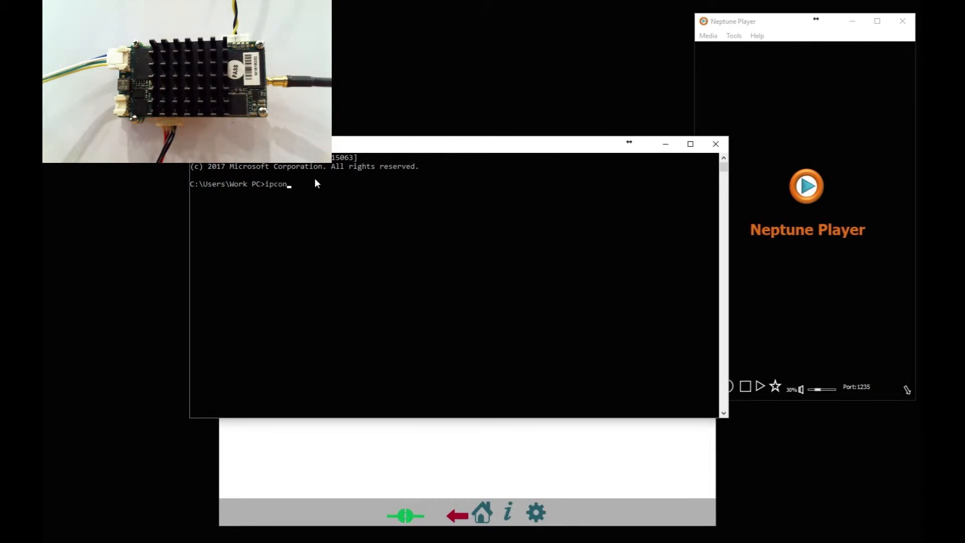
type("fig")
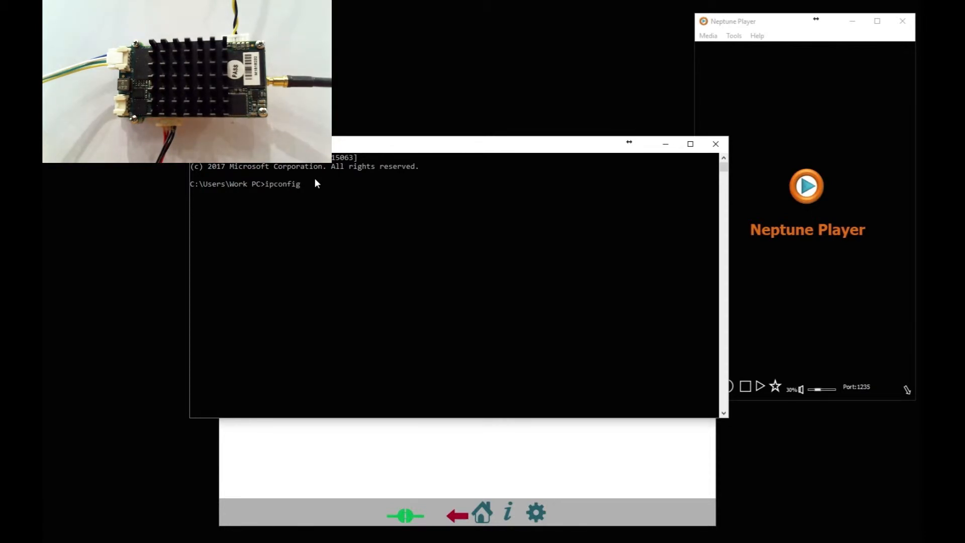
key("Return")
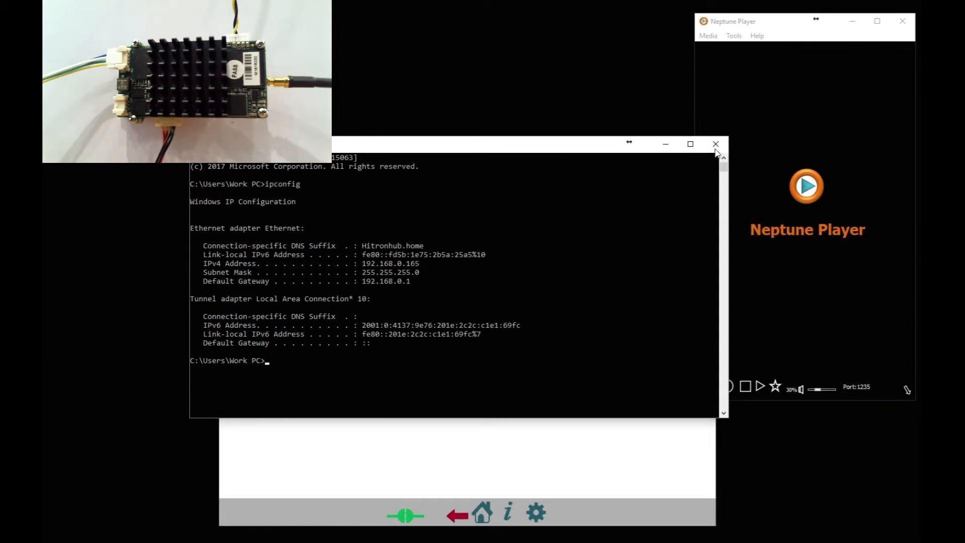
left_click(715, 143)
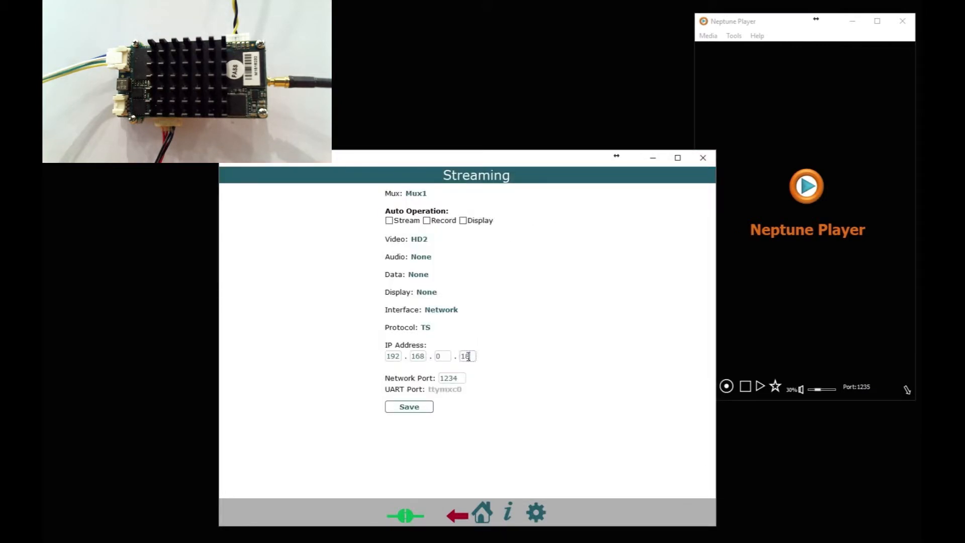
Change Mux1's destination to 192.168.0.165, port 1234, and save it
type("165")
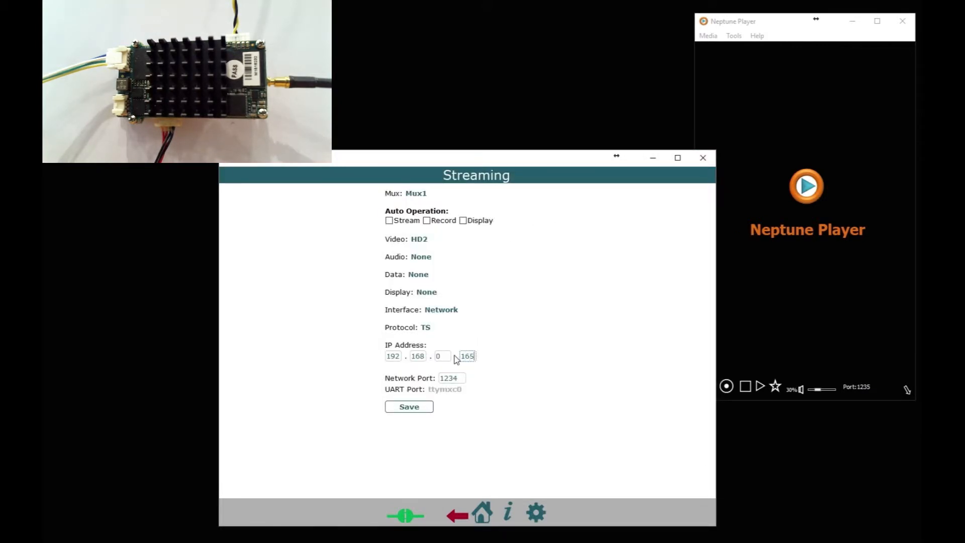
mouse_move(460, 391)
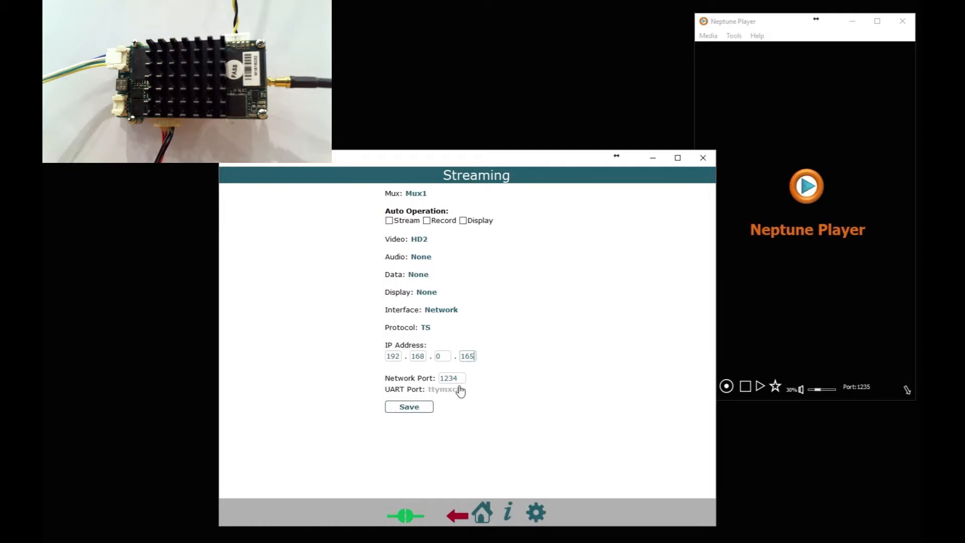
mouse_move(409, 407)
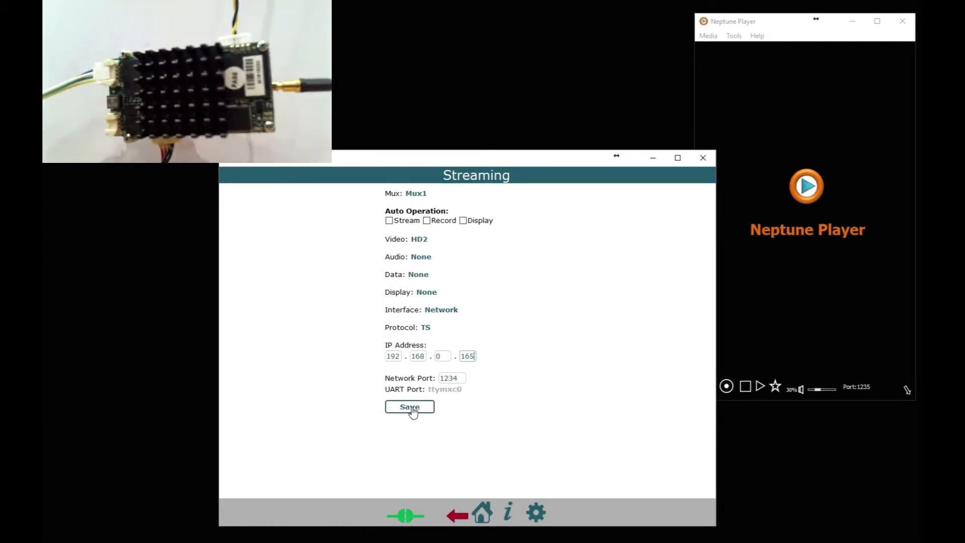
left_click(409, 408)
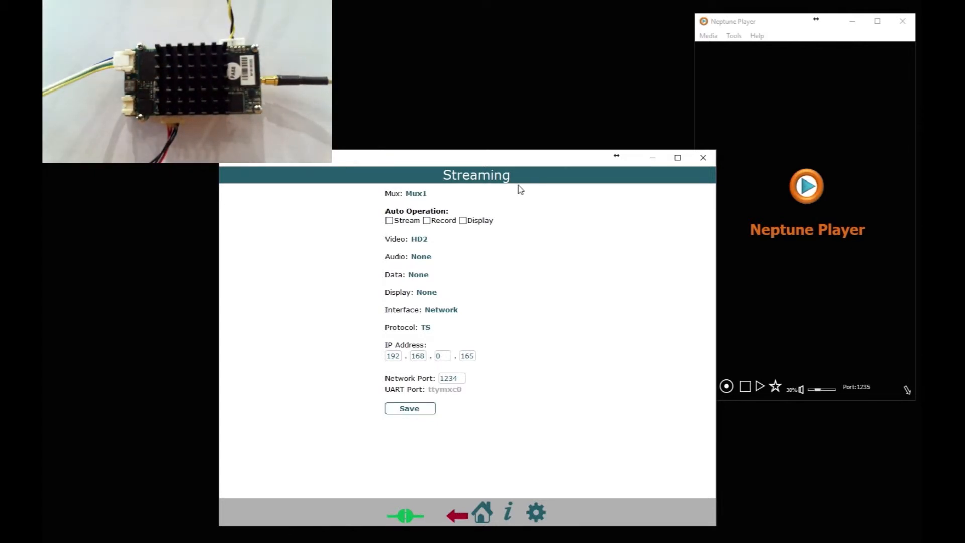
mouse_move(449, 424)
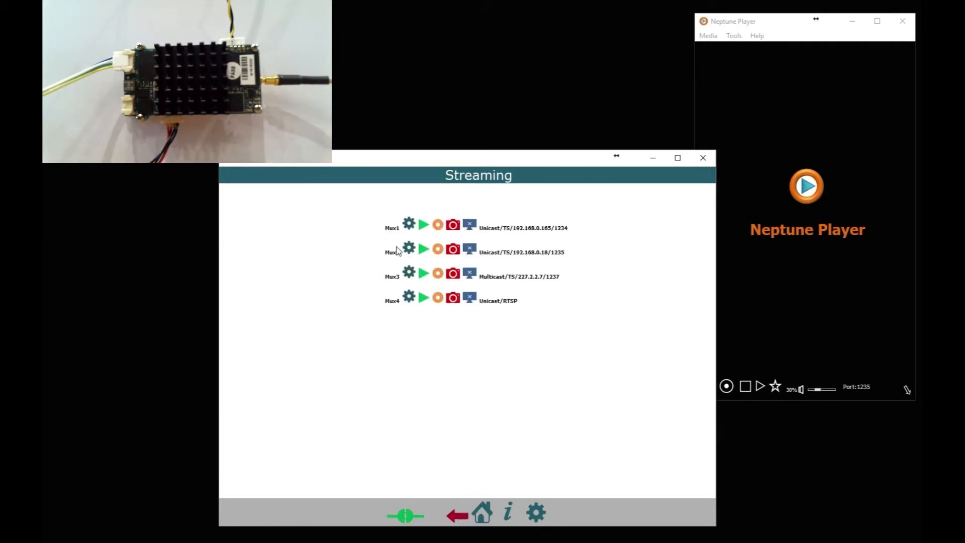
Enter multicast destination 227.2.2.7, port 1235, in Mux2's stream settings
left_click(409, 248)
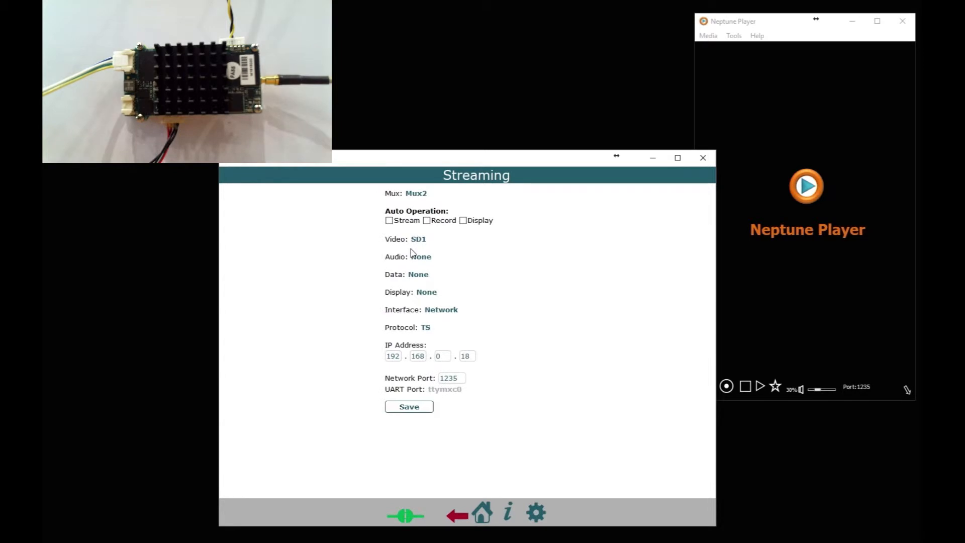
mouse_move(436, 301)
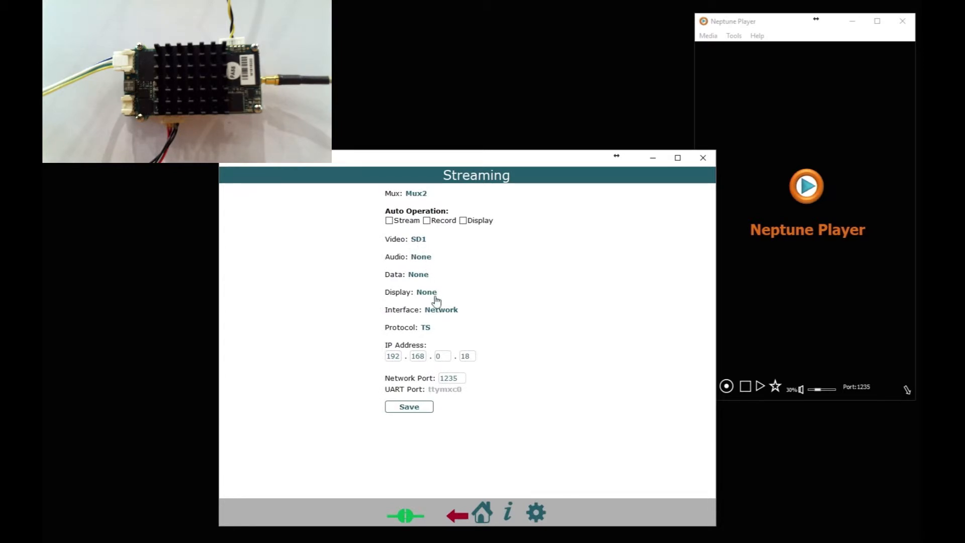
mouse_move(430, 330)
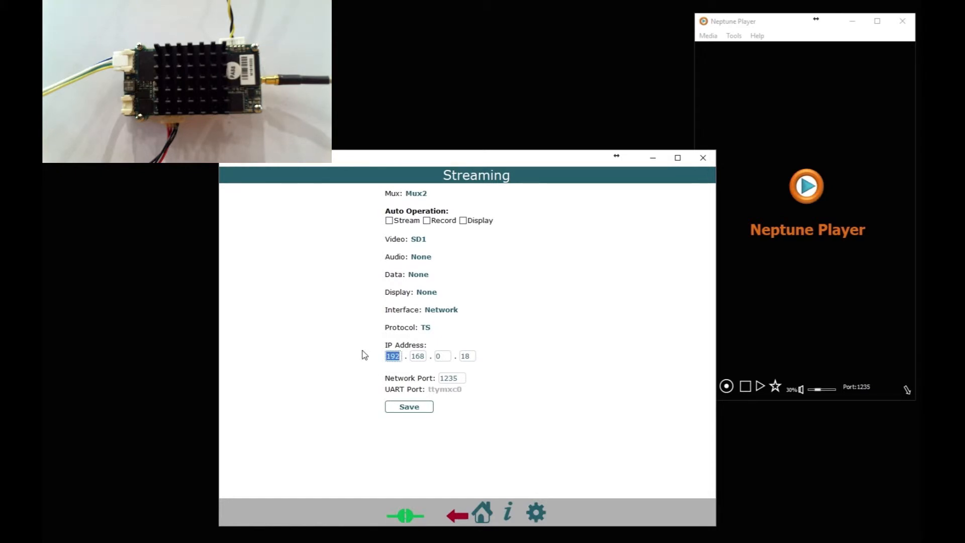
type("227")
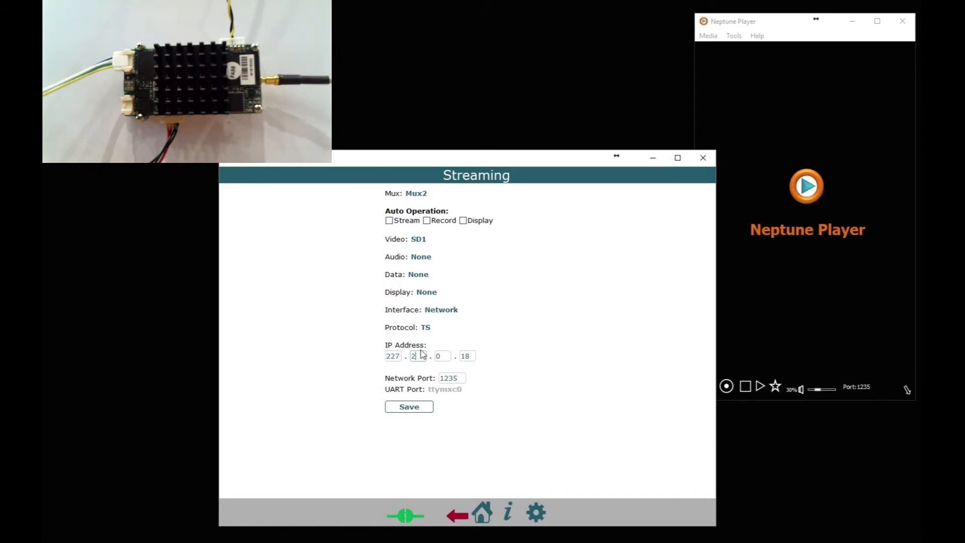
type("2")
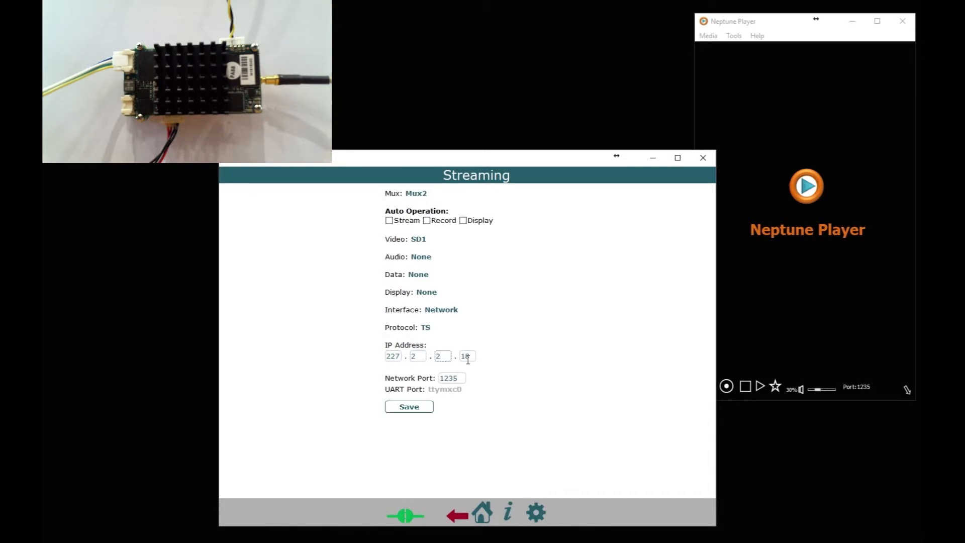
type("7")
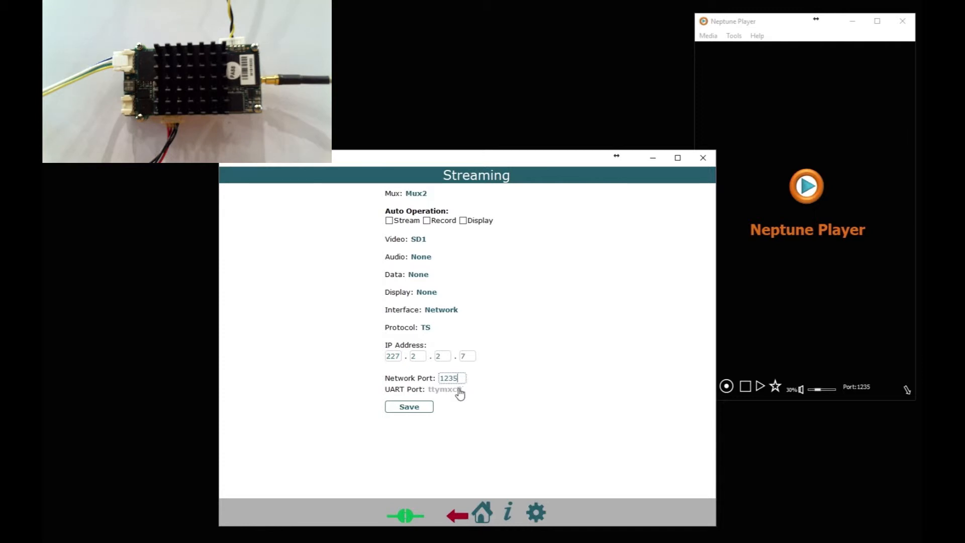
mouse_move(409, 407)
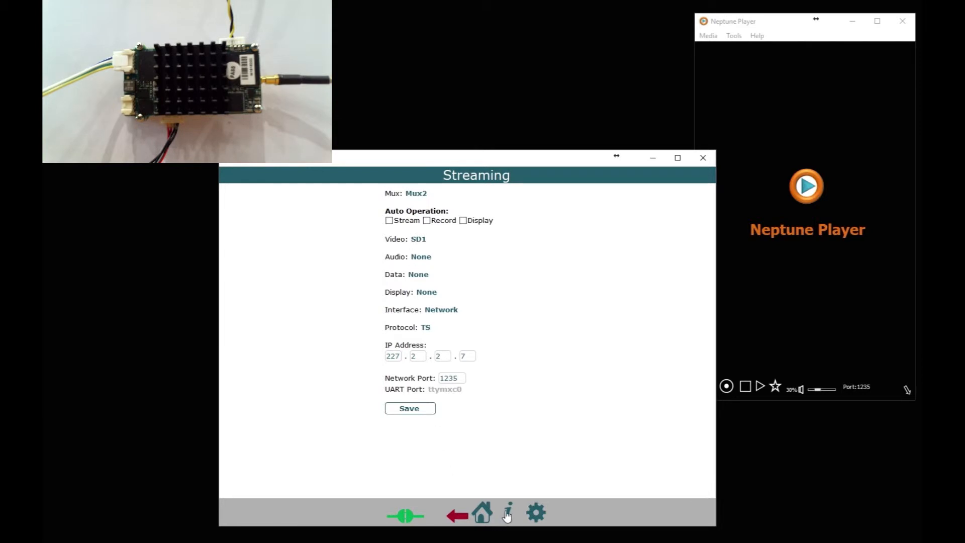
Navigate back to the stream list showing Mux2 as multicast TS to 227.2.2.7 port 1235
left_click(507, 512)
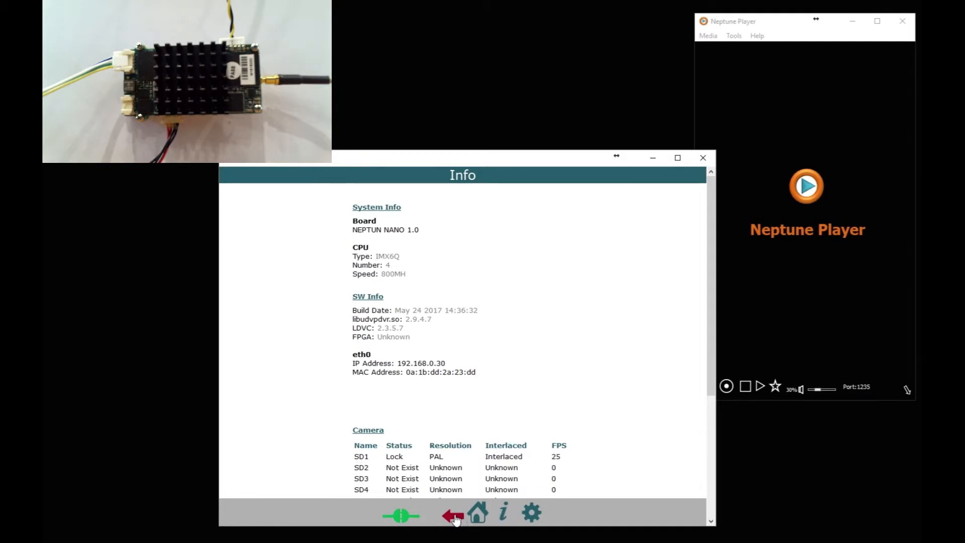
left_click(454, 513)
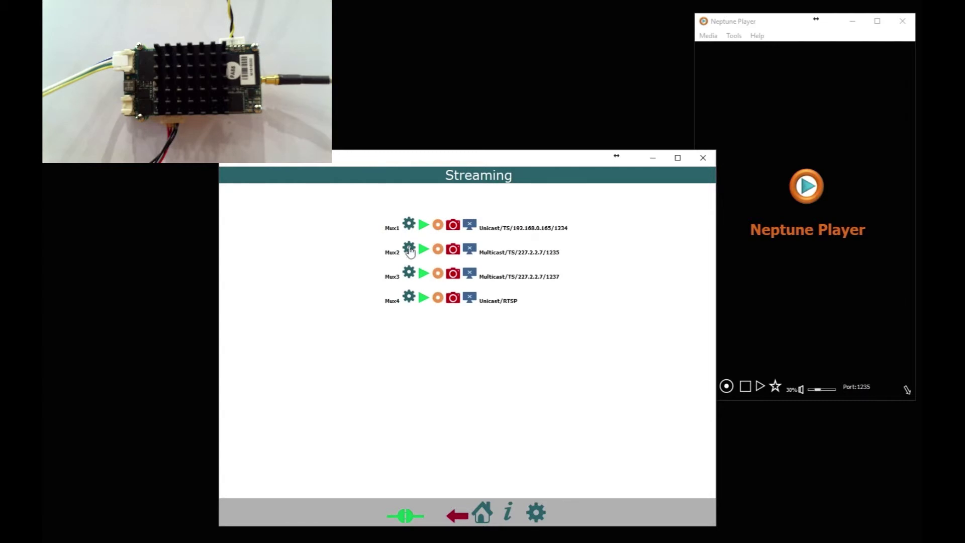
Set Mux3 to RTSP with automatic streaming off, save, and return to the stream list
left_click(410, 272)
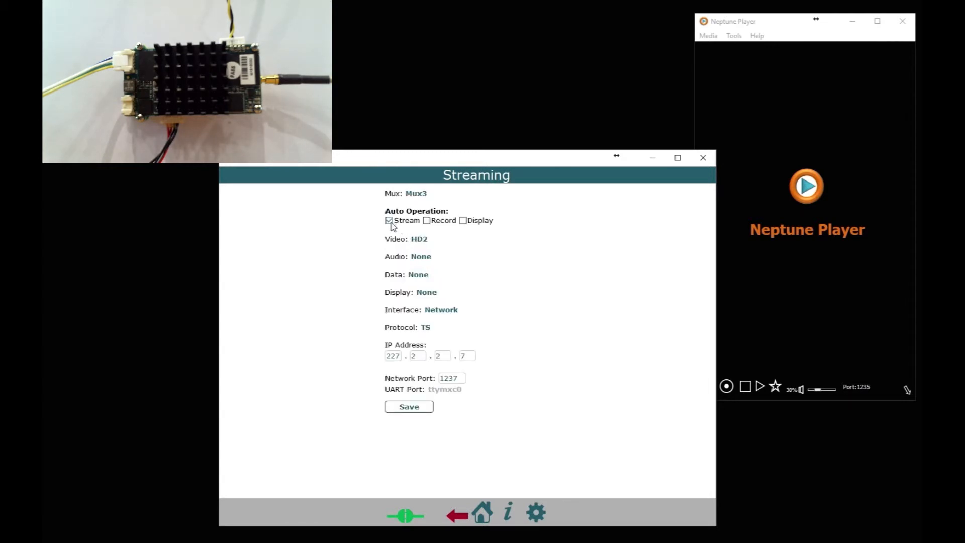
left_click(389, 220)
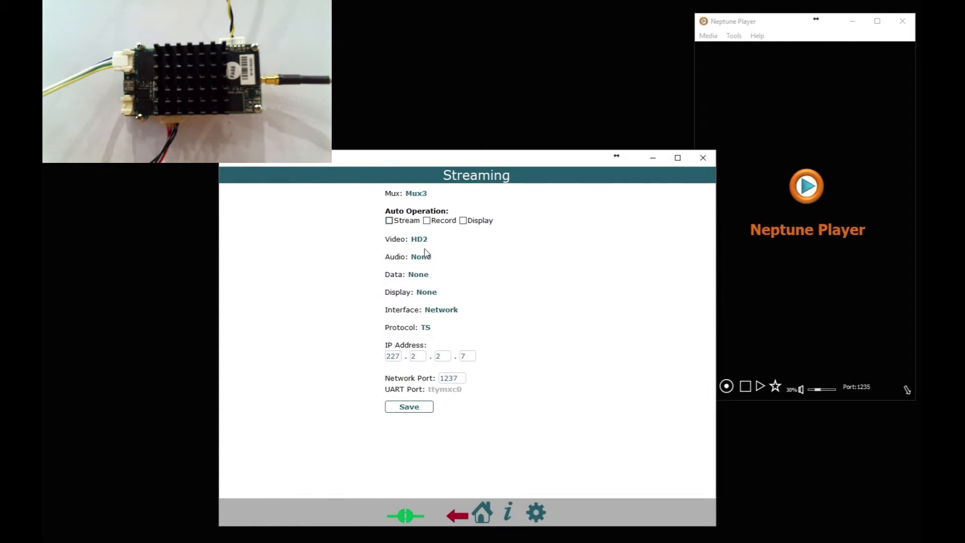
mouse_move(429, 333)
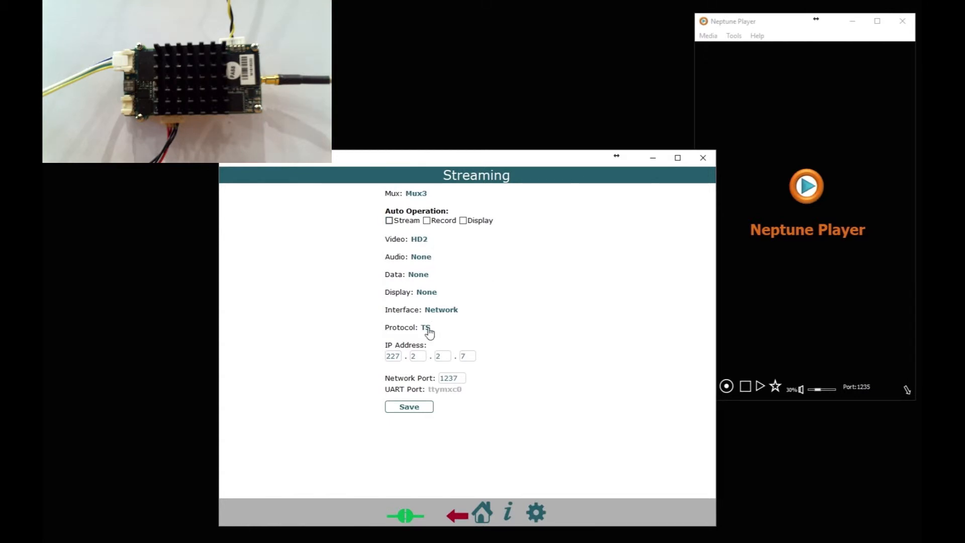
left_click(425, 327)
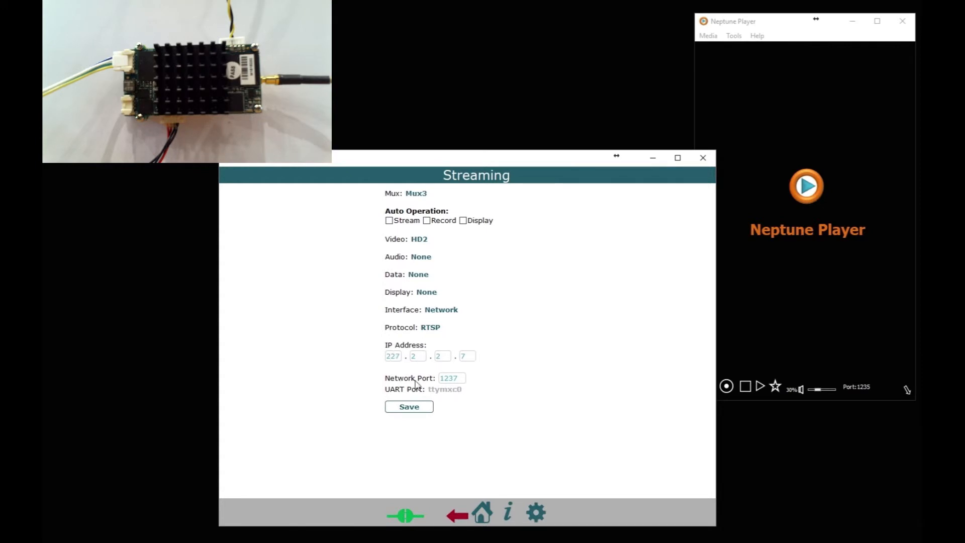
left_click(409, 410)
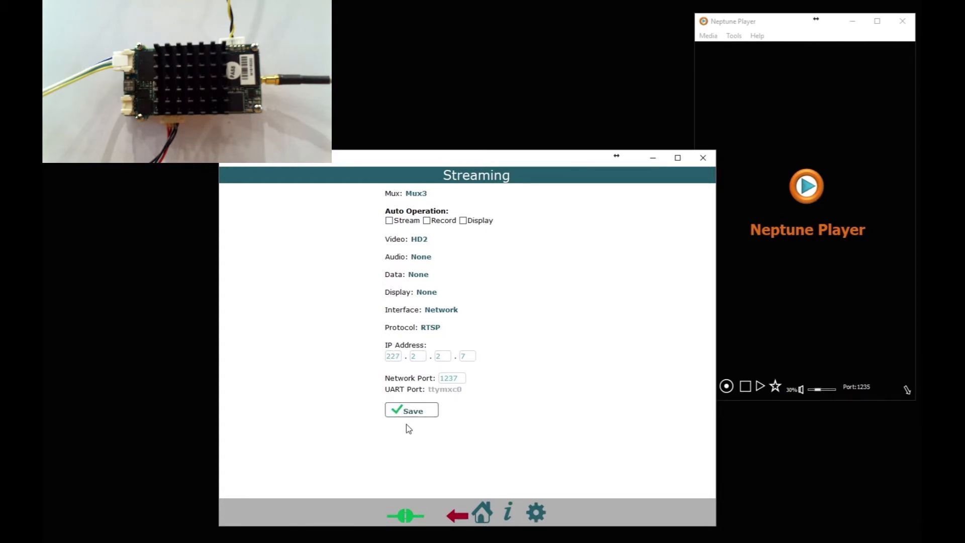
left_click(411, 410)
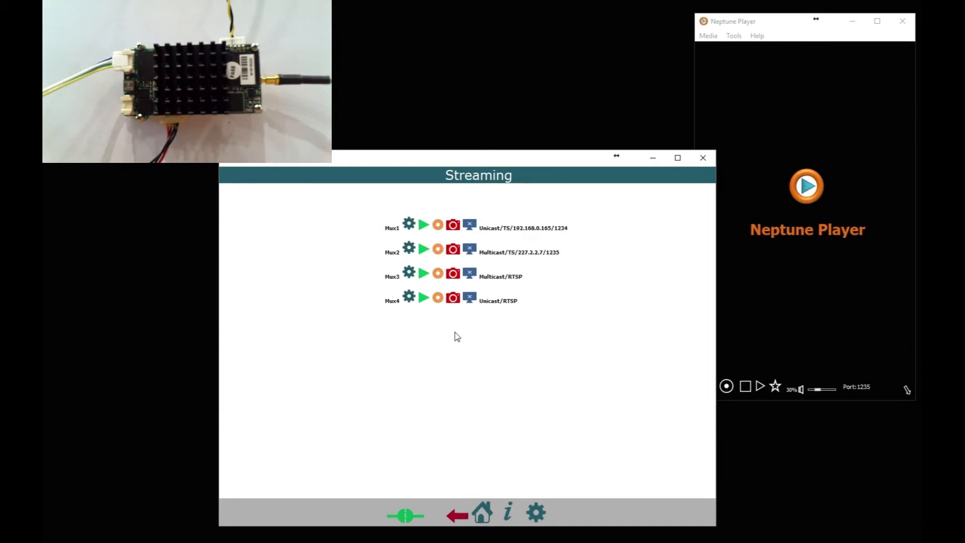
left_click(408, 223)
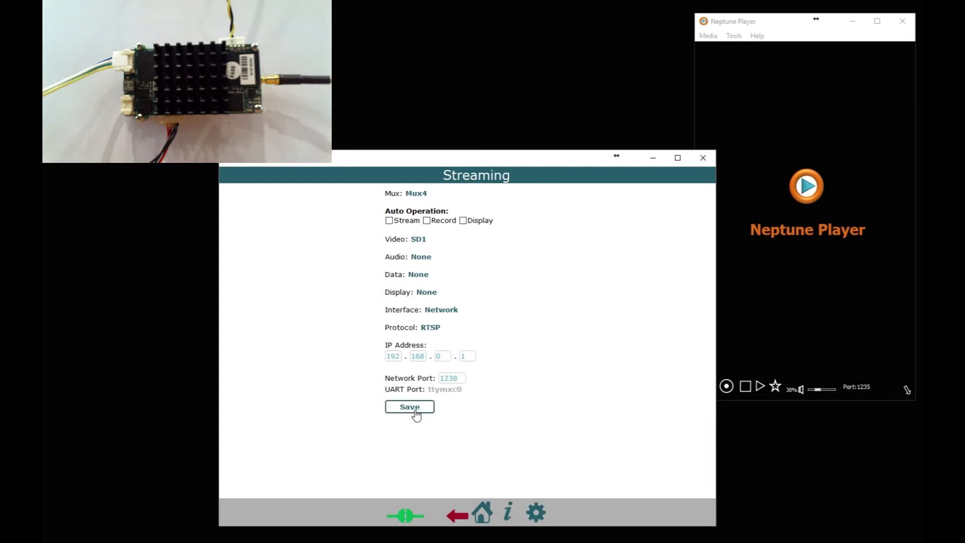
mouse_move(456, 516)
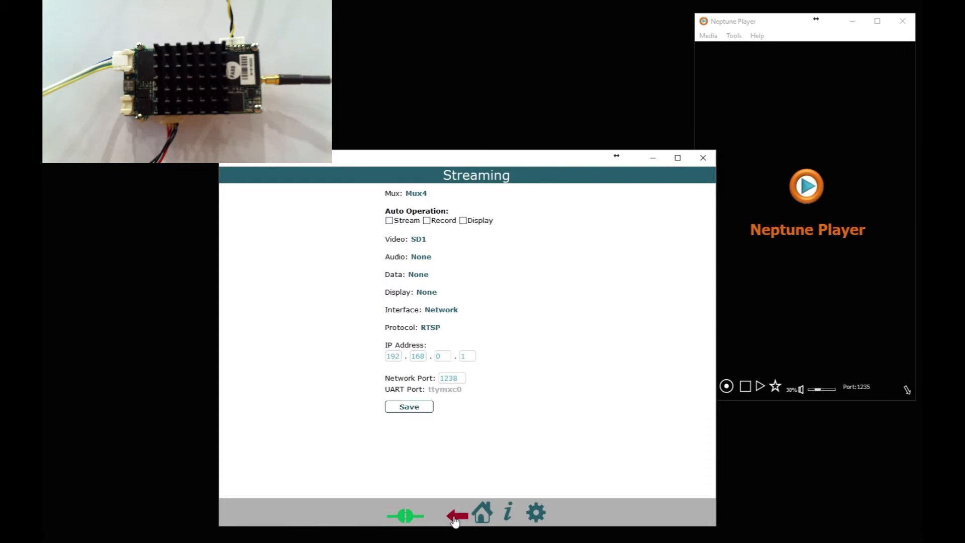
left_click(456, 512)
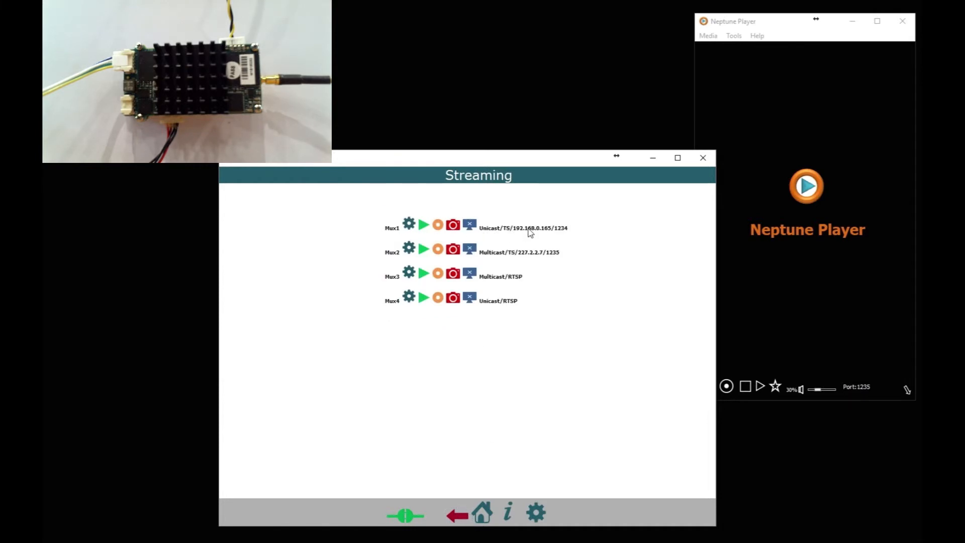
mouse_move(553, 235)
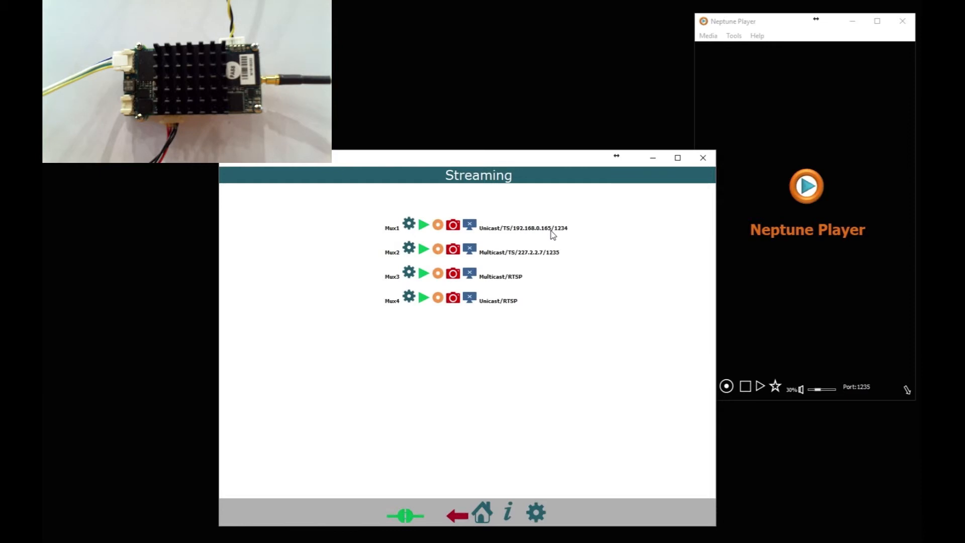
mouse_move(519, 255)
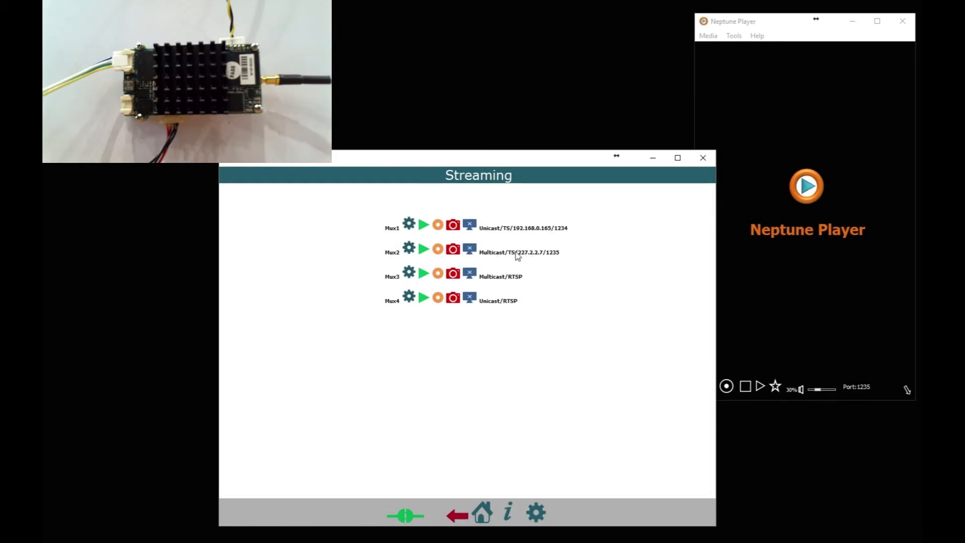
mouse_move(563, 260)
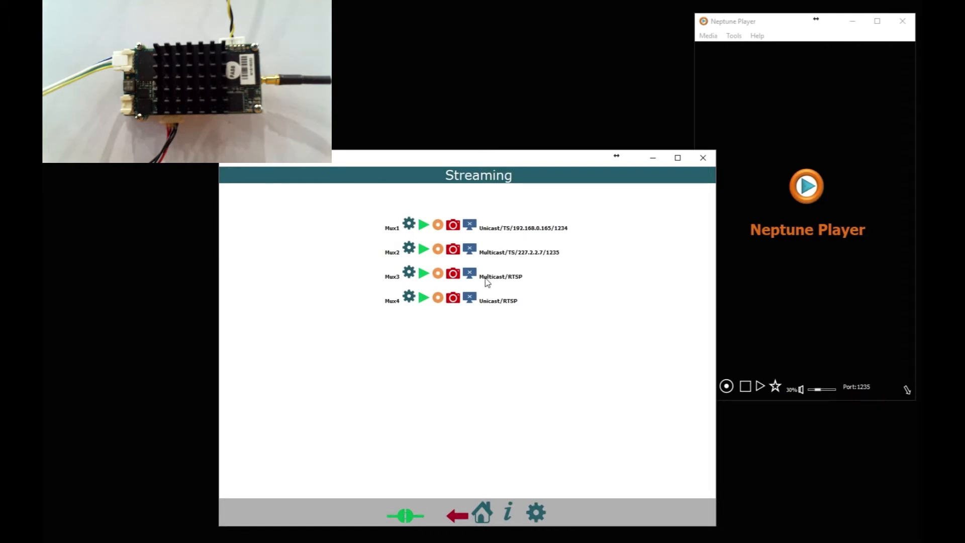
mouse_move(506, 283)
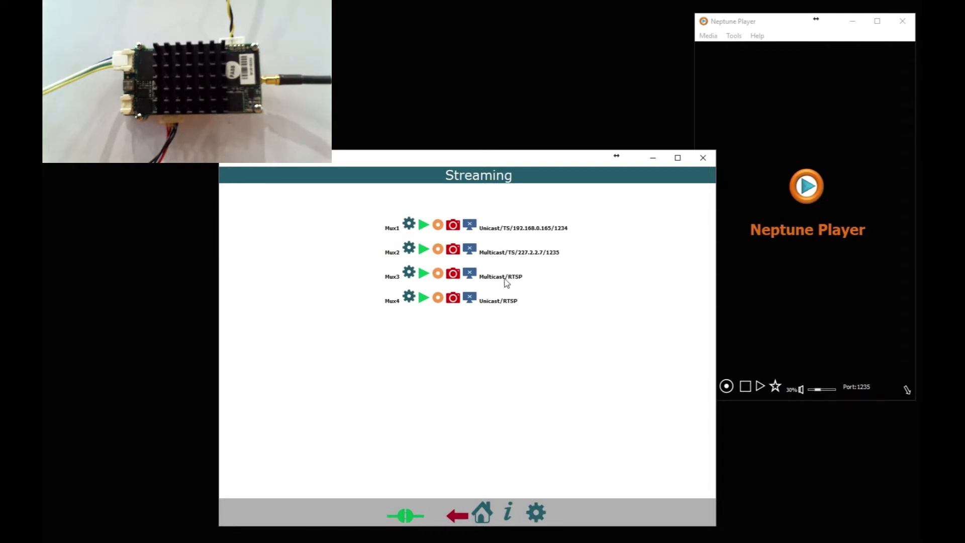
Bring up Mux3's stream settings from the Streaming page gear icon
left_click(409, 224)
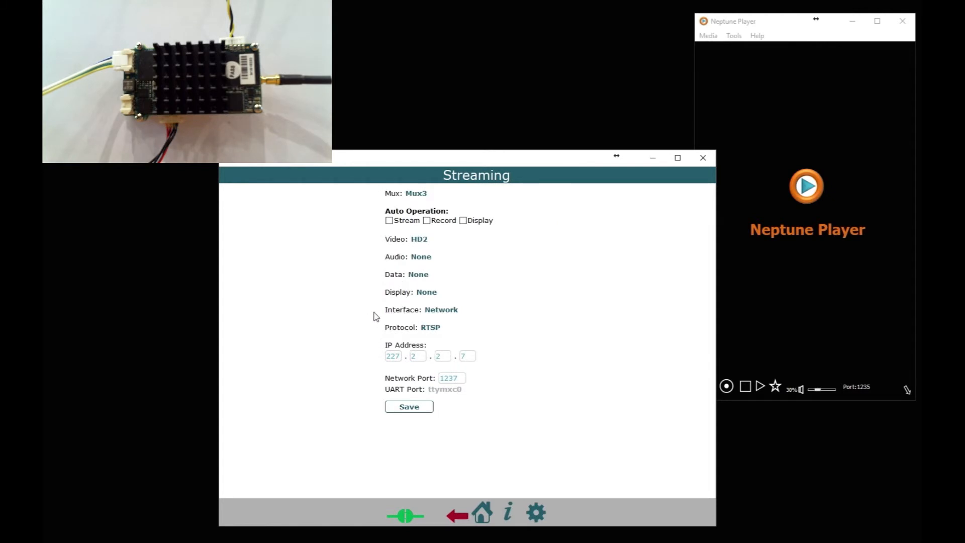
Try TS as Mux3's protocol, revert to RTSP (227.2.2.7, port 1237) and save
double_click(393, 356)
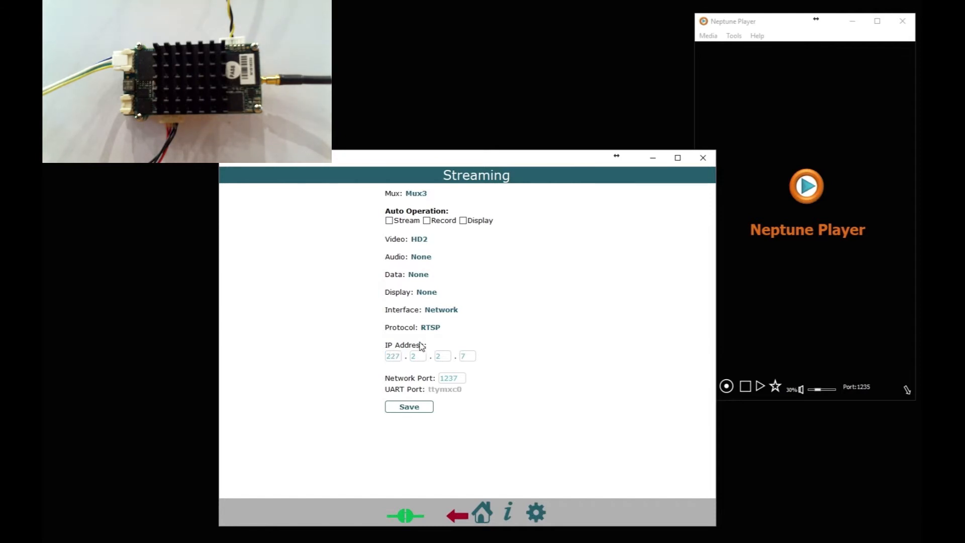
left_click(430, 326)
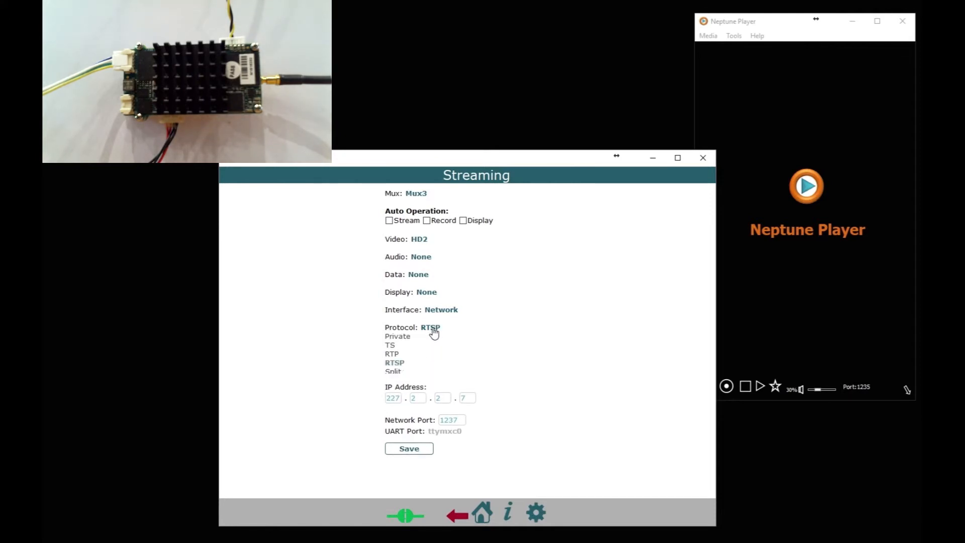
left_click(390, 345)
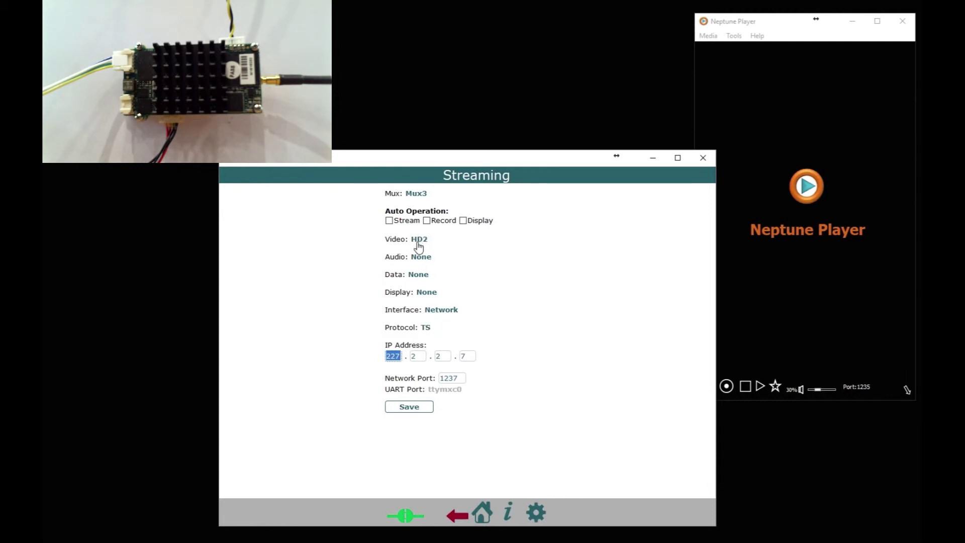
left_click(425, 327)
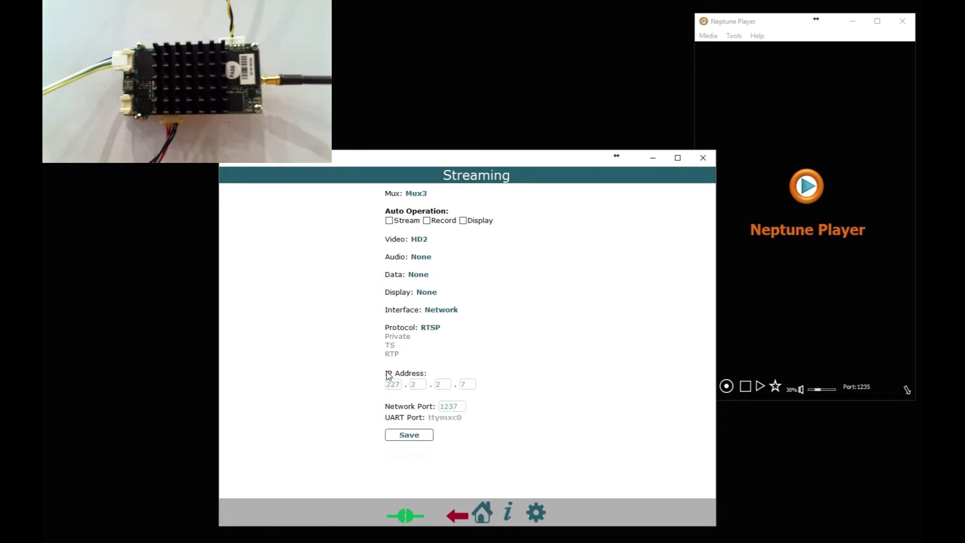
left_click(409, 434)
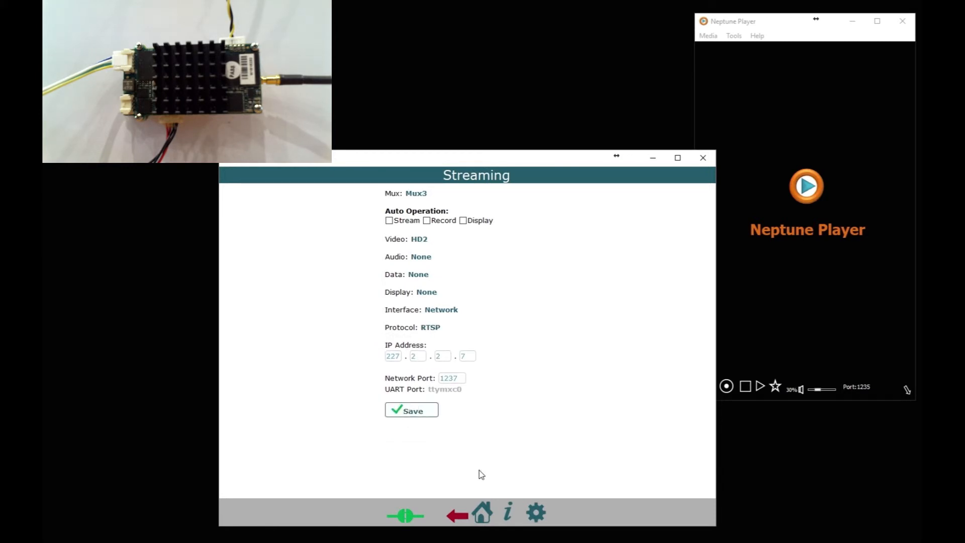
mouse_move(457, 513)
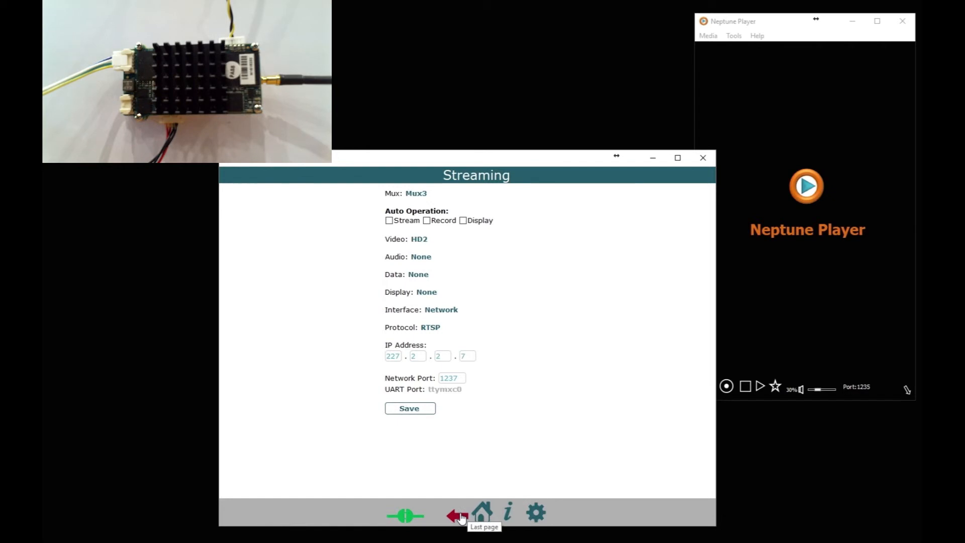
Return to the Mux1–Mux4 stream list via the bottom-bar back arrow
left_click(456, 514)
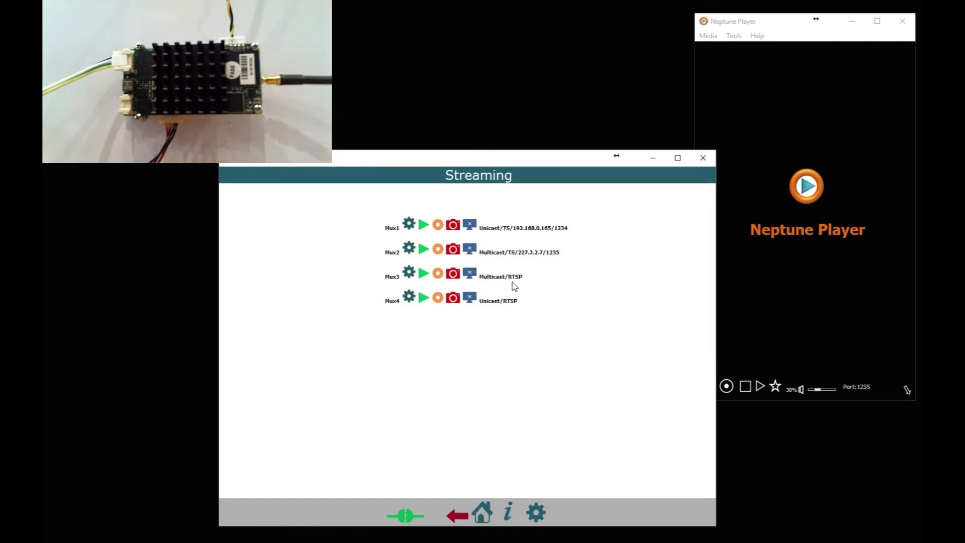
mouse_move(496, 289)
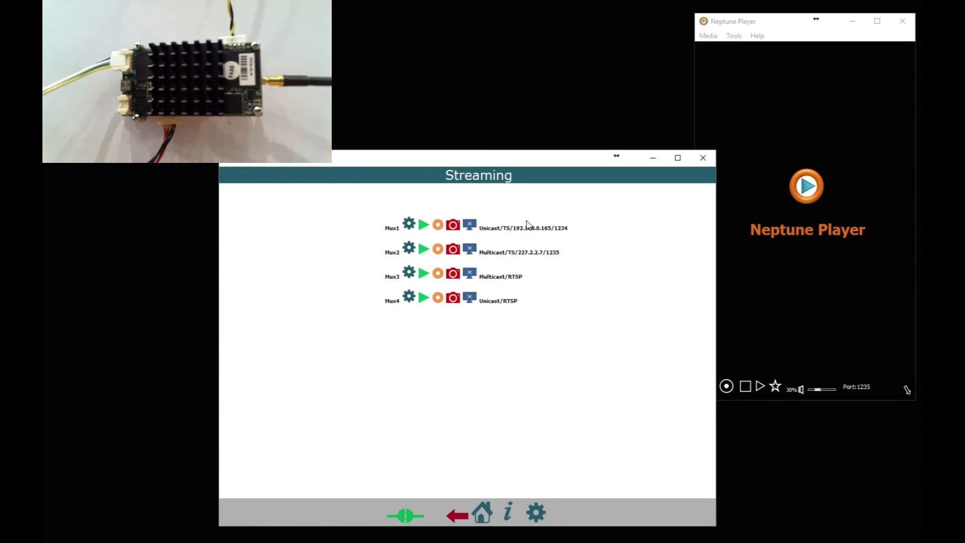
mouse_move(734, 61)
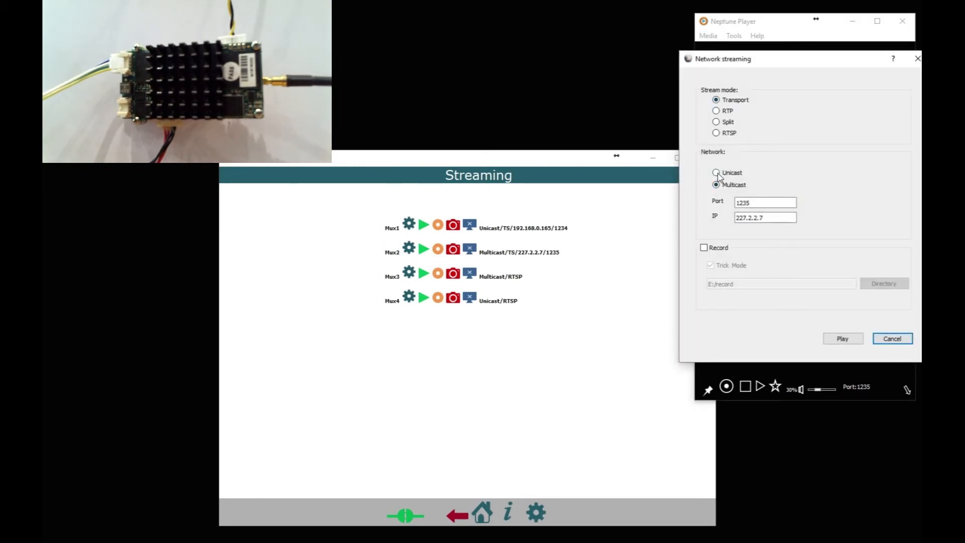
Start Neptune Player receiving unicast TS on port 1234 and start Mux1 streaming from the board
left_click(716, 172)
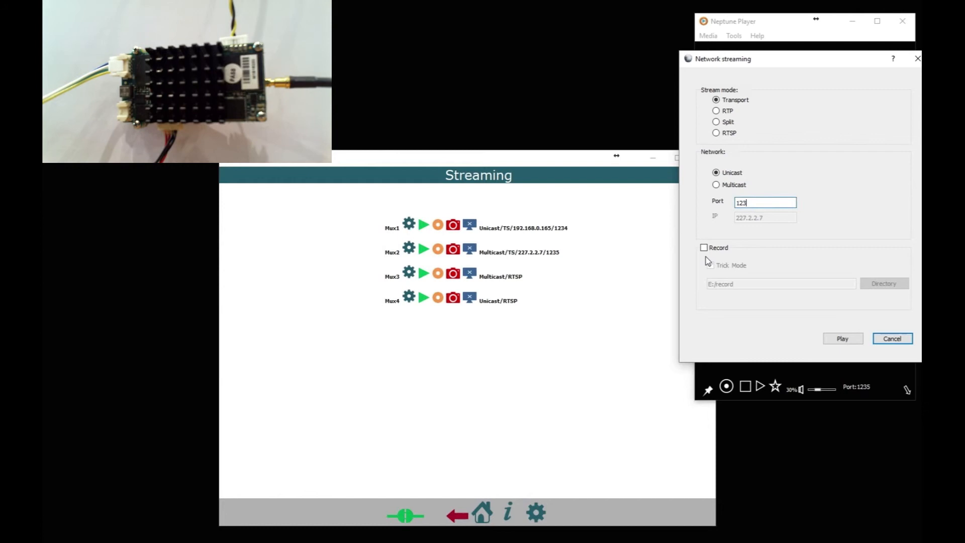
left_click(843, 339)
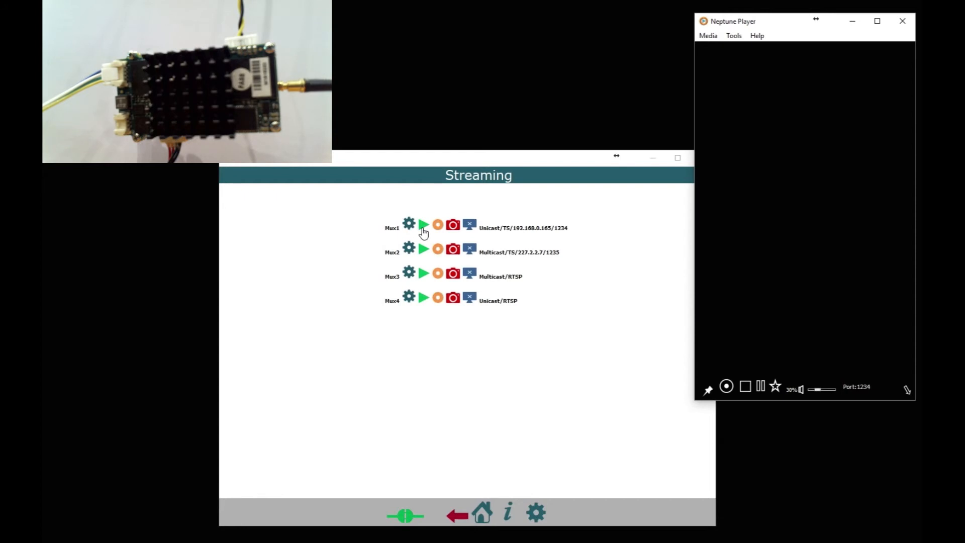
left_click(423, 224)
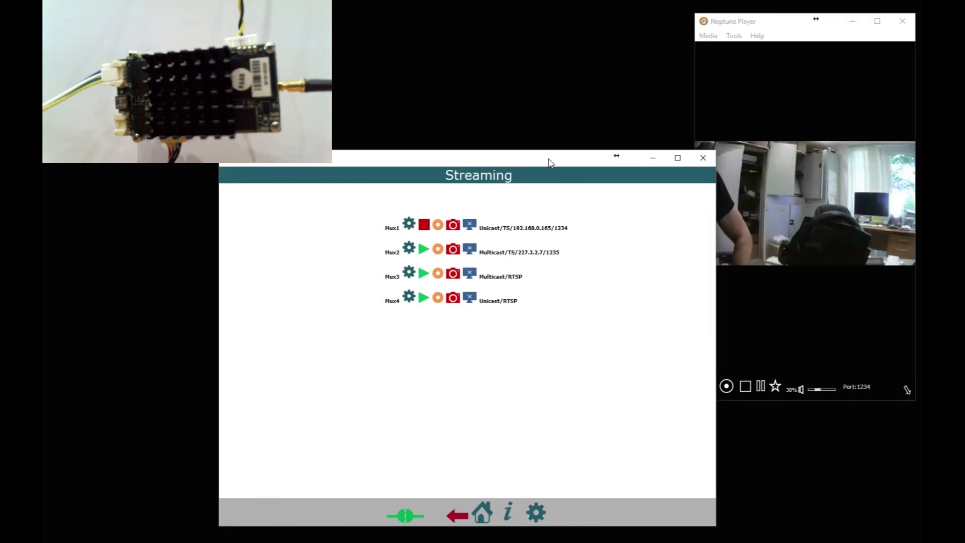
left_click(423, 225)
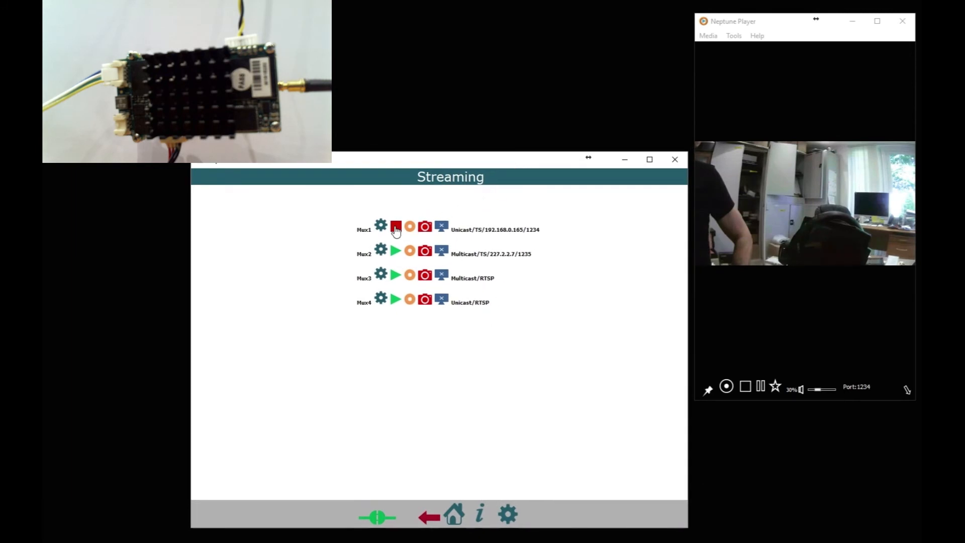
Watch the Mux1 camera feed, then stop Mux1 streaming in the web interface
left_click(397, 226)
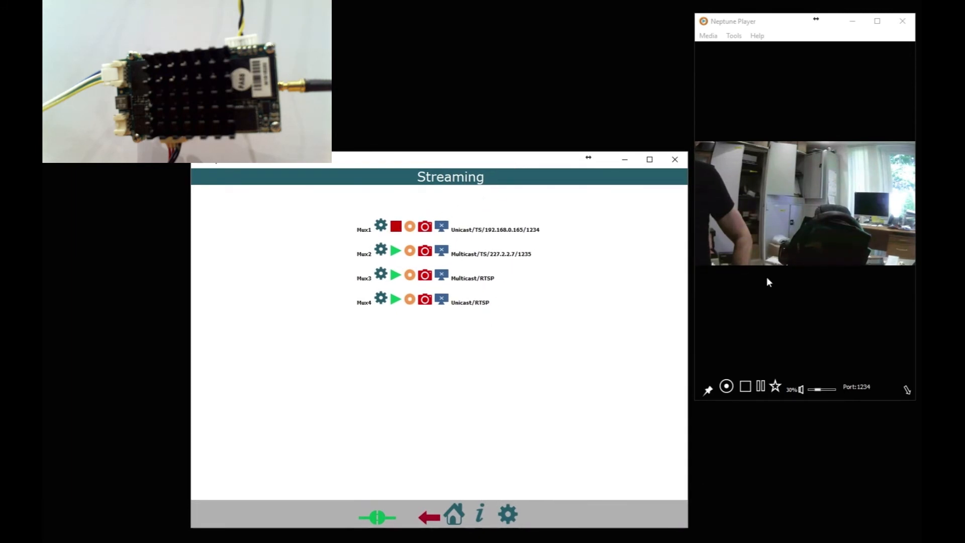
mouse_move(790, 404)
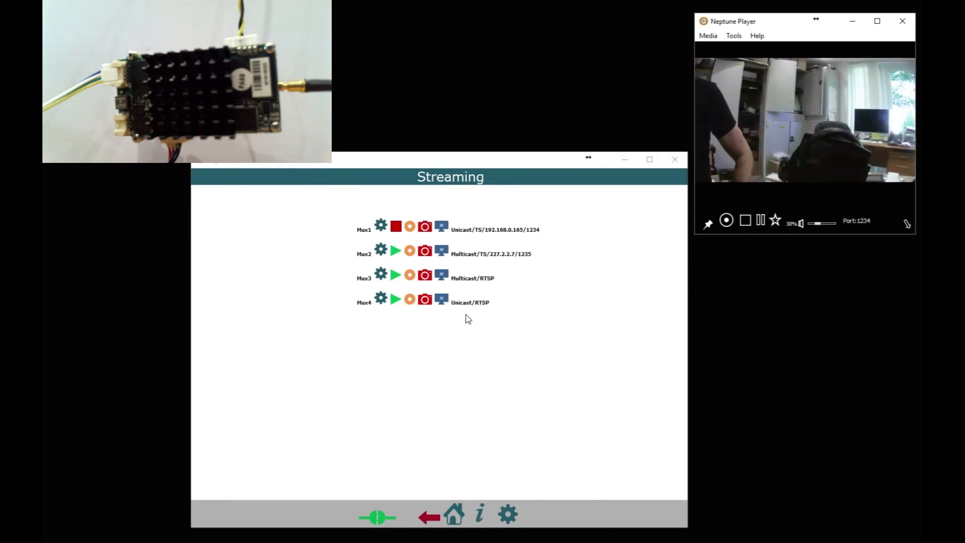
left_click(396, 226)
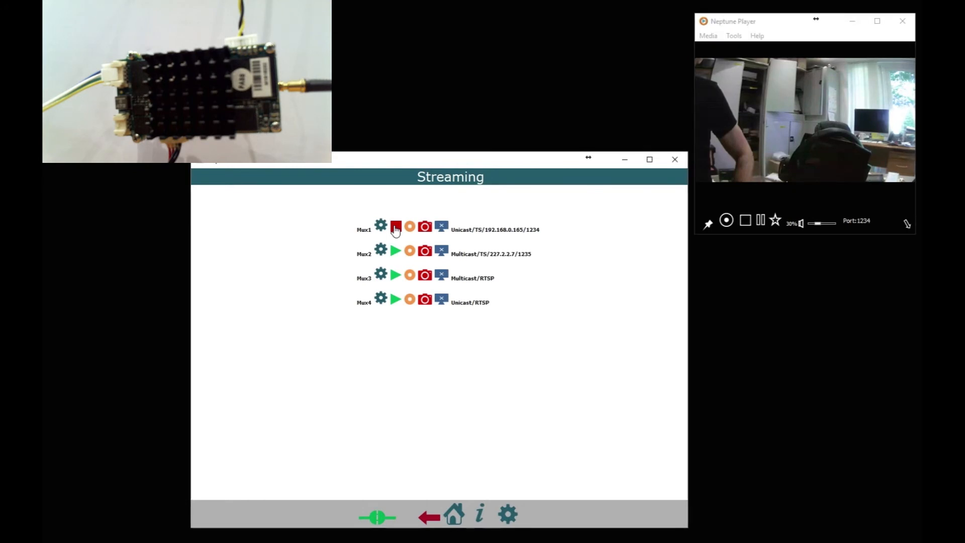
left_click(396, 226)
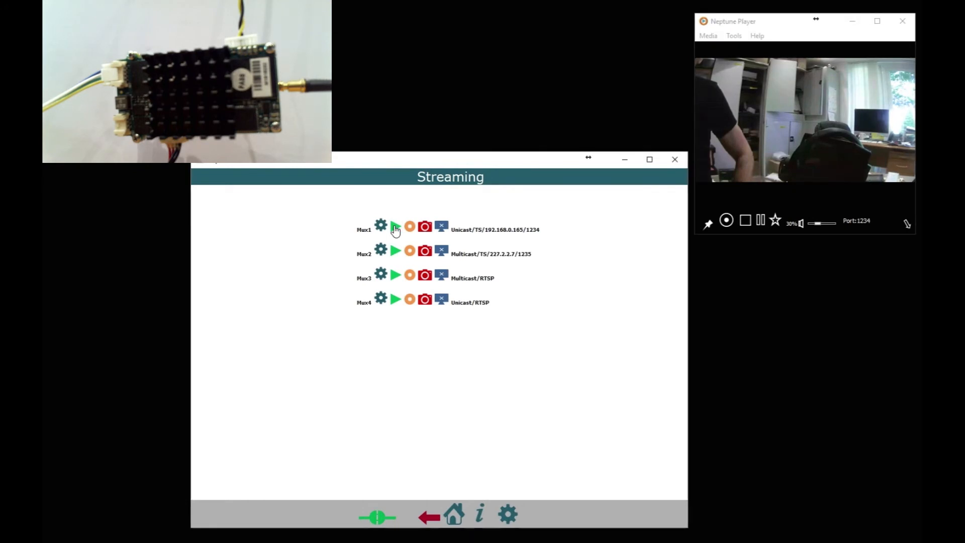
Set Neptune Player to Multicast transport on port 1235 and start playback
left_click(380, 225)
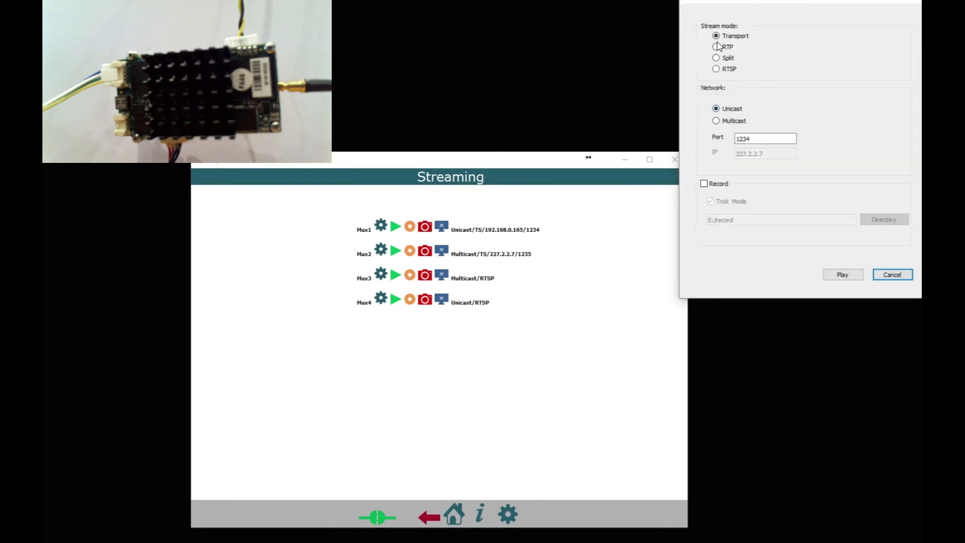
mouse_move(716, 122)
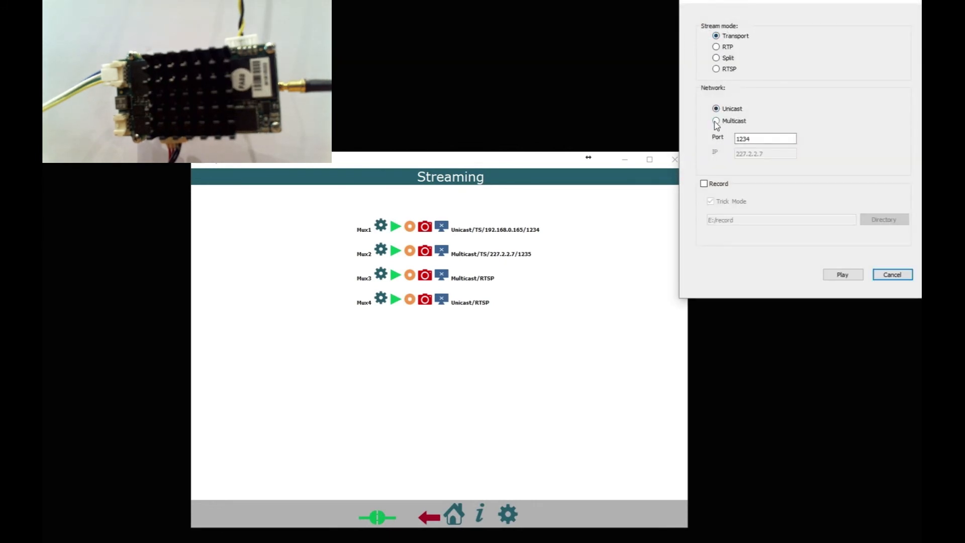
left_click(716, 121)
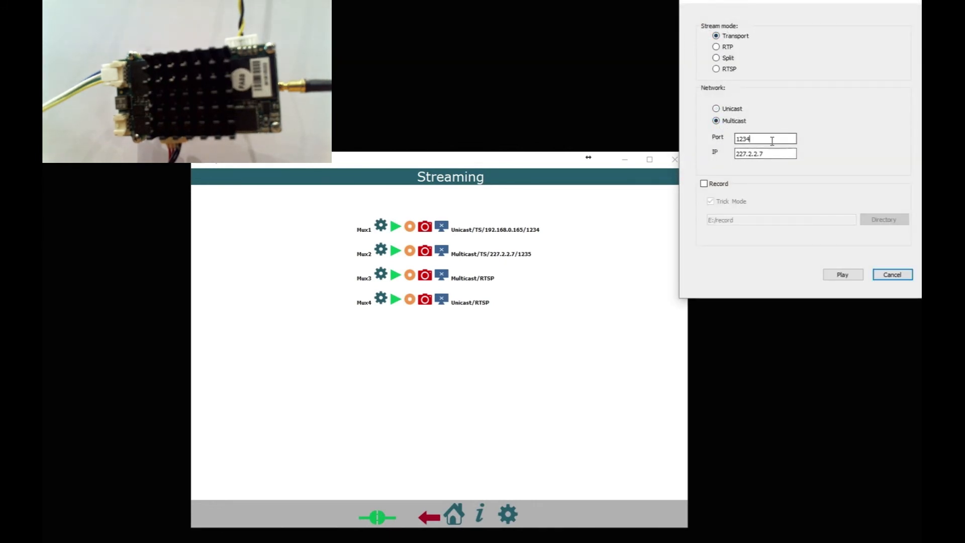
type("1235")
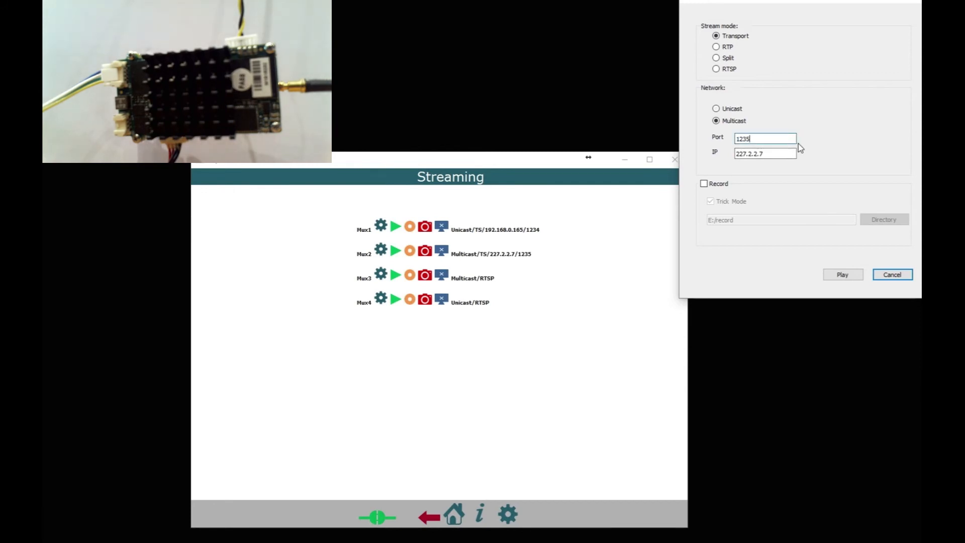
mouse_move(843, 275)
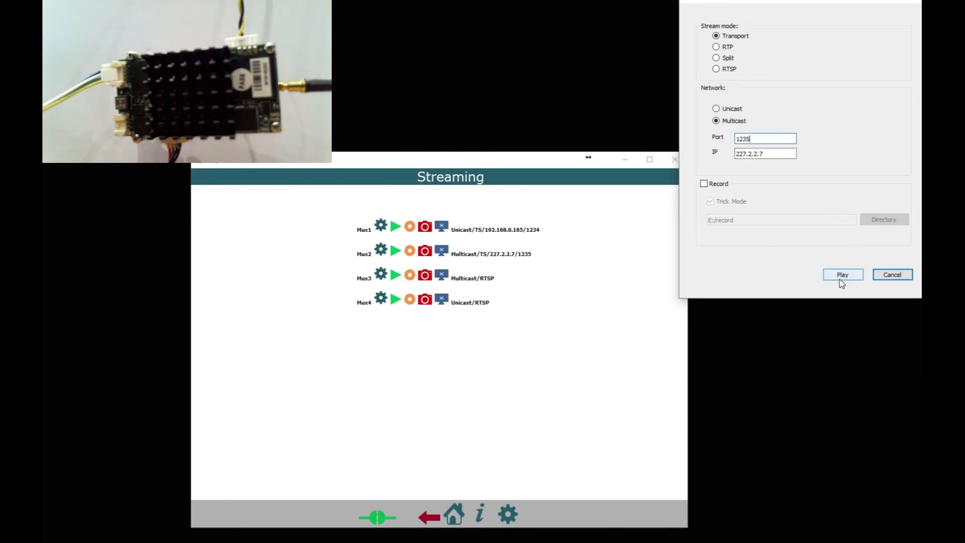
left_click(842, 275)
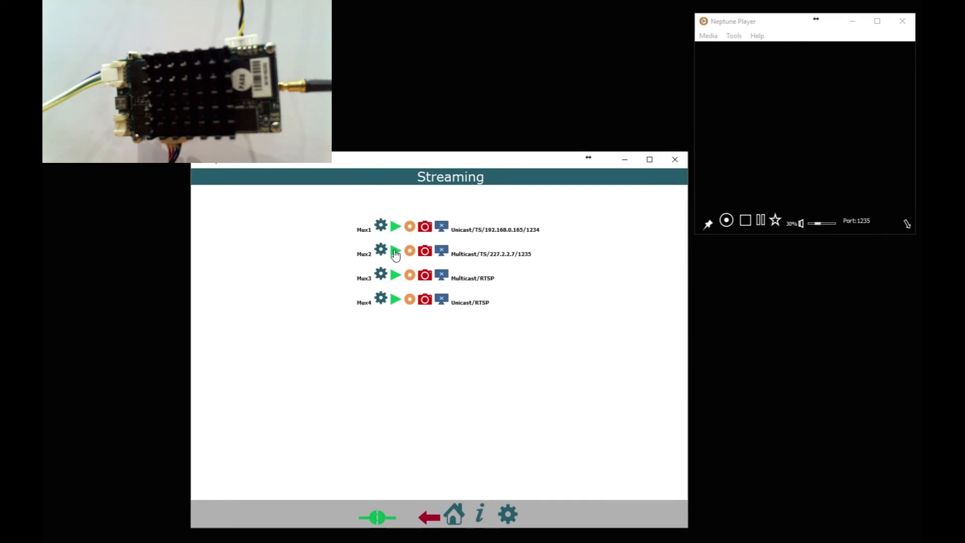
Start Mux2 streaming, watch the multicast feed, then stop Mux2
left_click(396, 252)
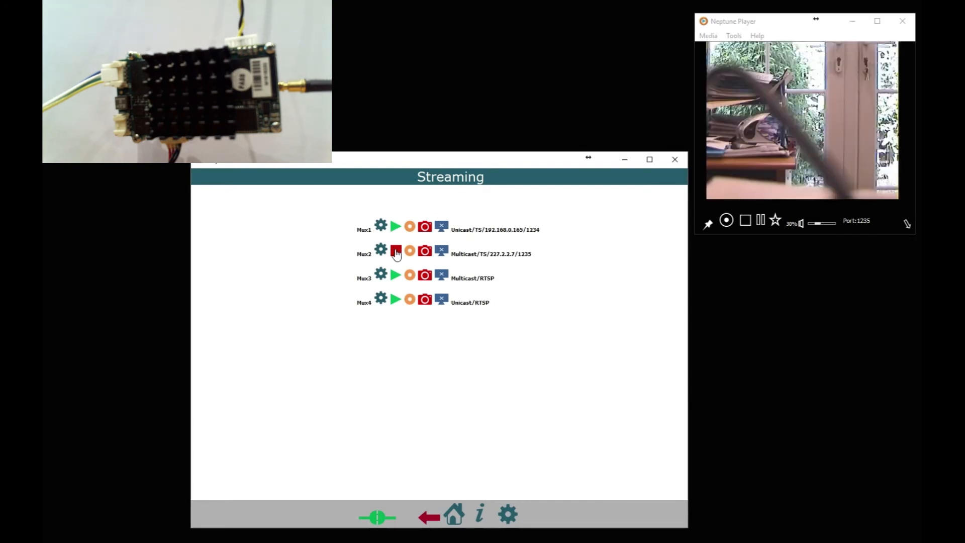
left_click(396, 250)
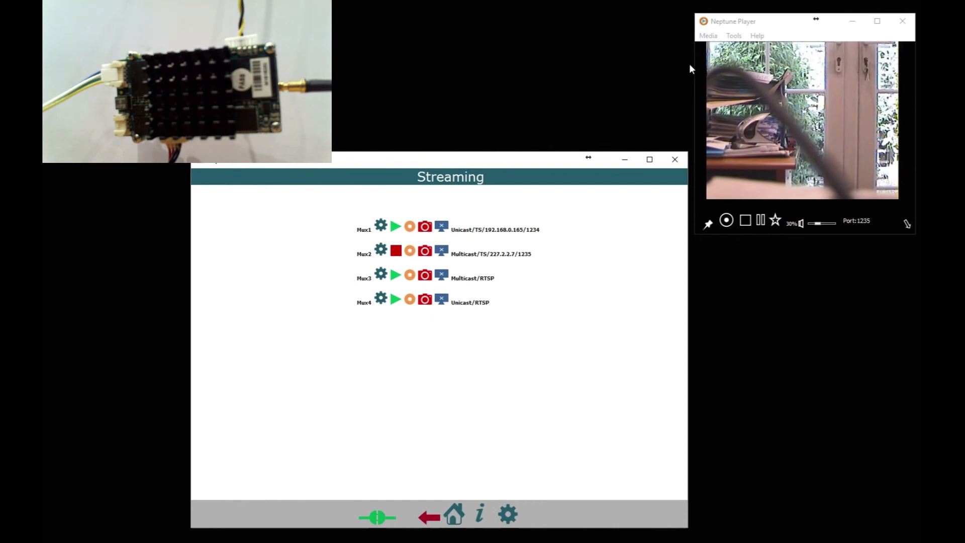
left_click(902, 21)
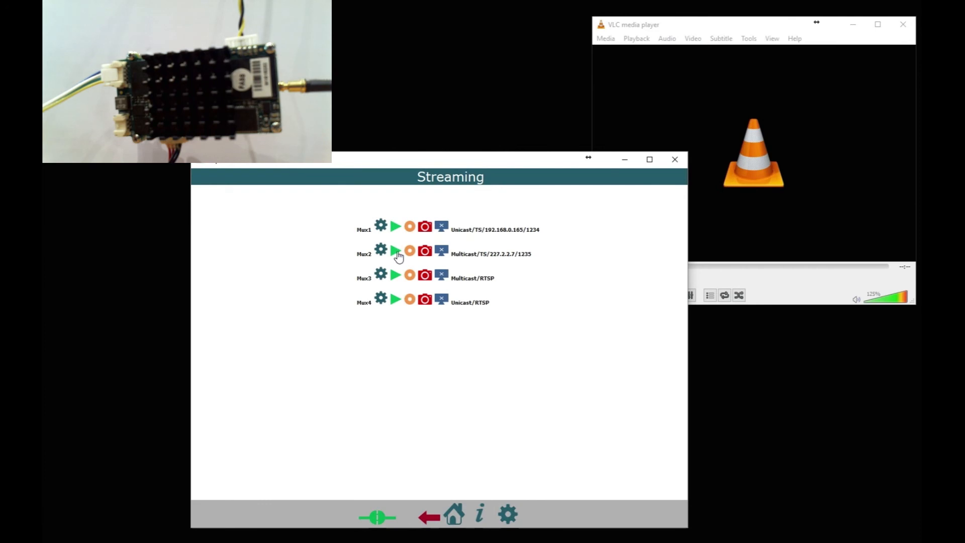
mouse_move(605, 38)
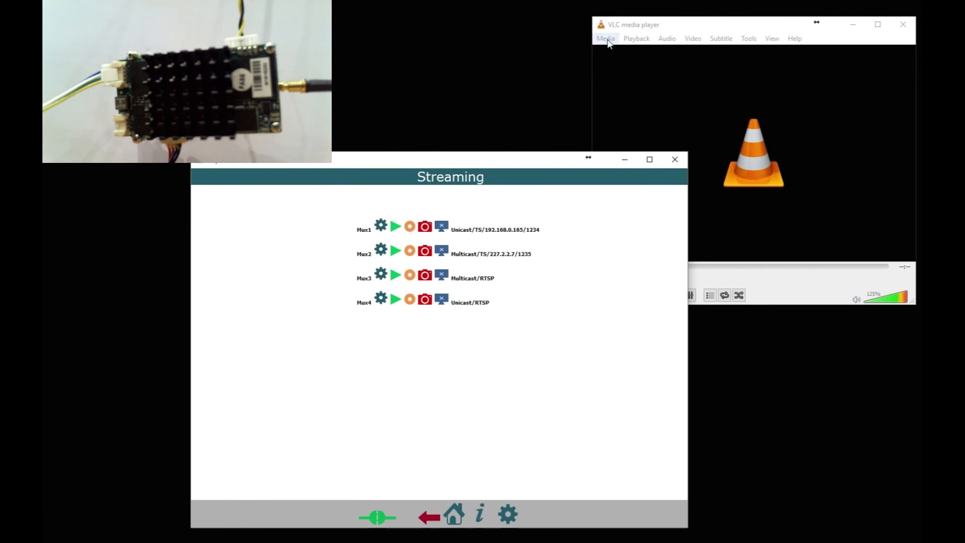
Enter rtsp://192.168.0.30:554/mux3.sdp as VLC's network stream URL
left_click(604, 39)
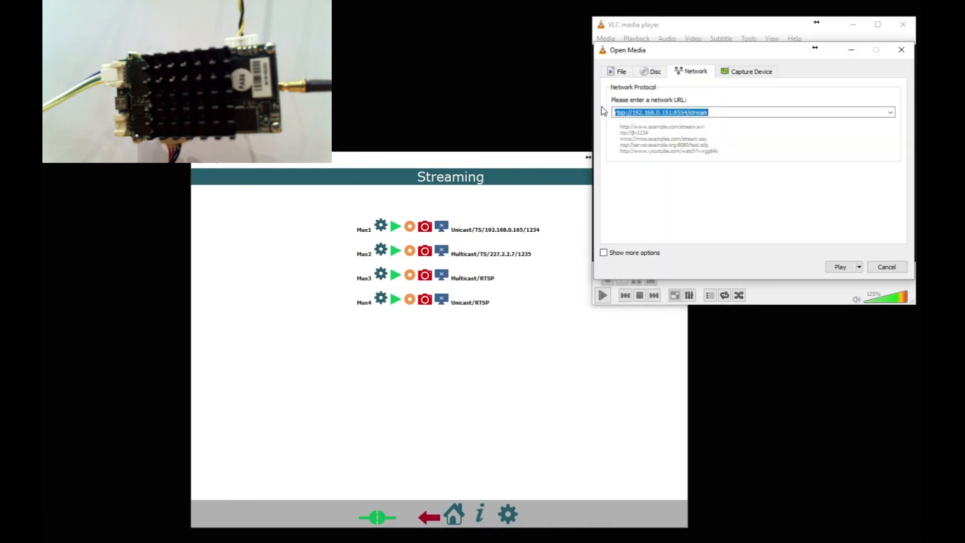
left_click(739, 111)
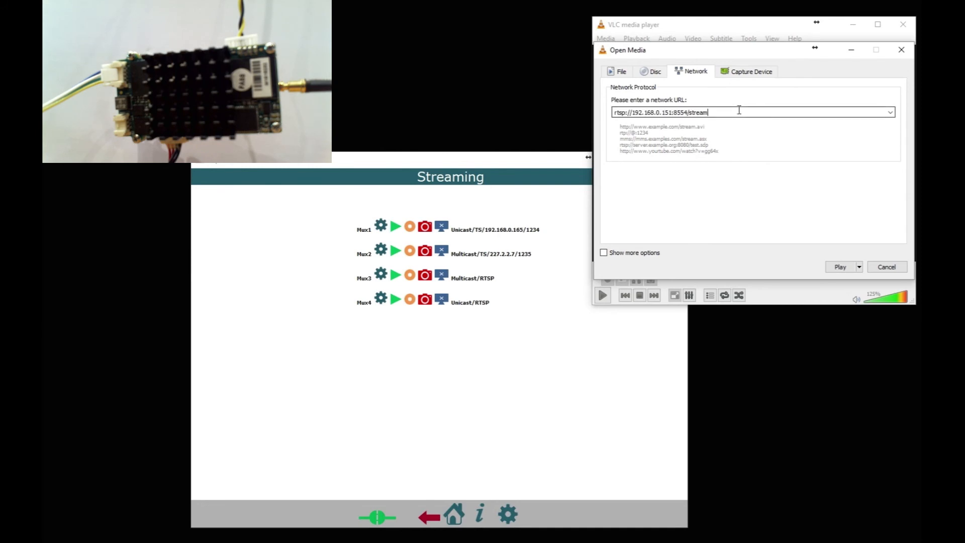
mouse_move(730, 113)
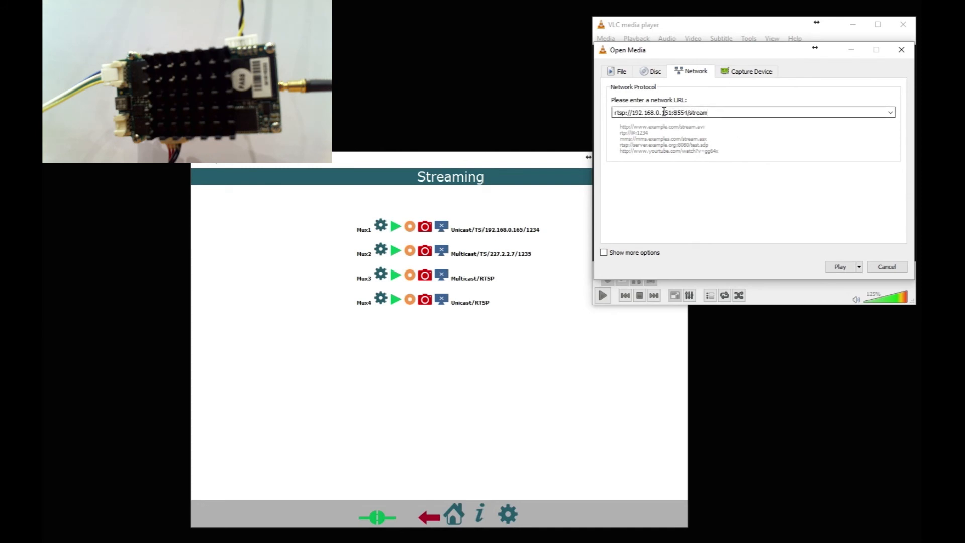
double_click(684, 112)
type("30")
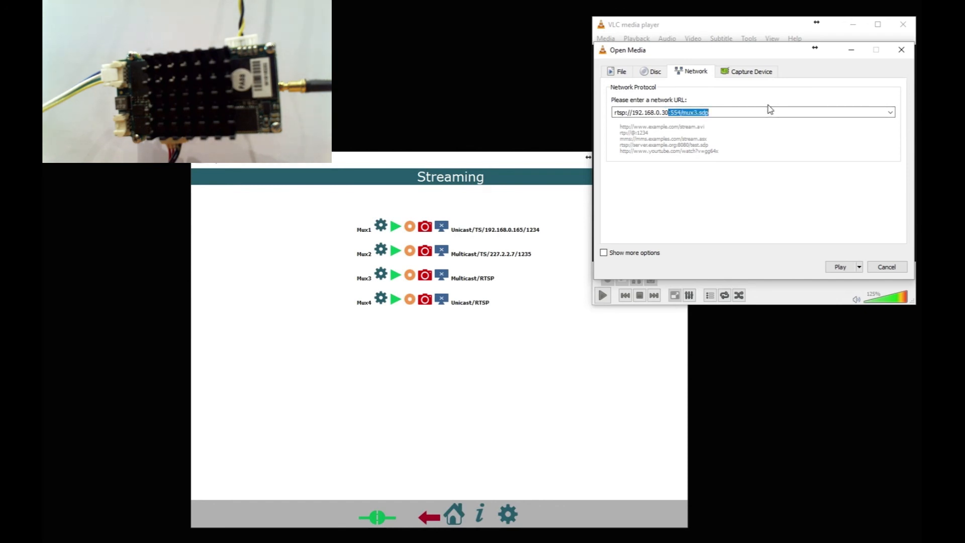
key("Delete")
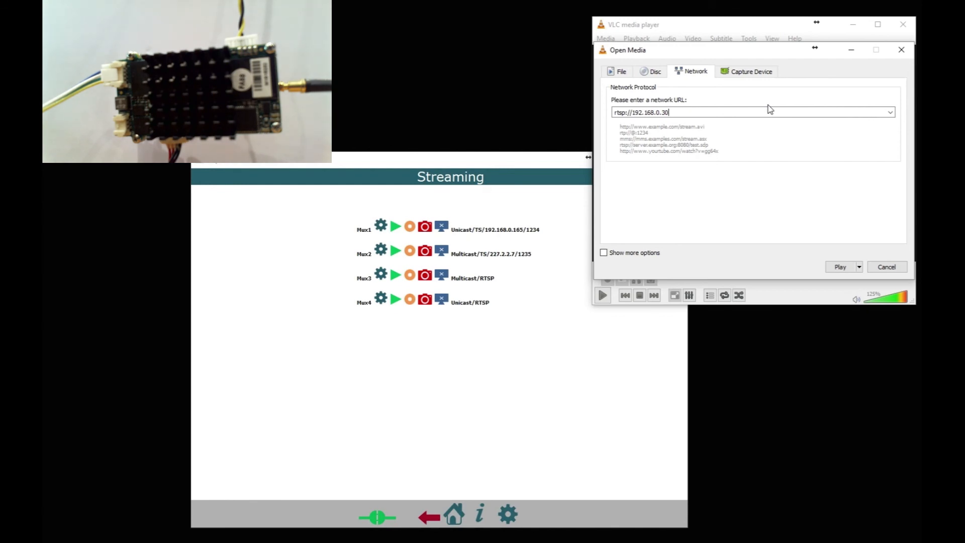
type(":554/mux3.sdp")
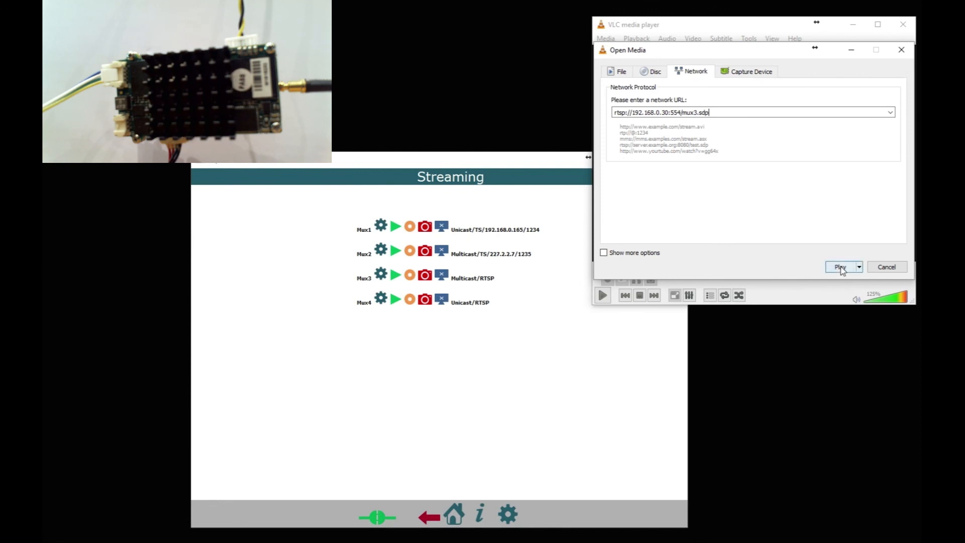
Play the Mux3 RTSP feed in VLC with Mux3 streaming, then close VLC and stop Mux3
left_click(838, 266)
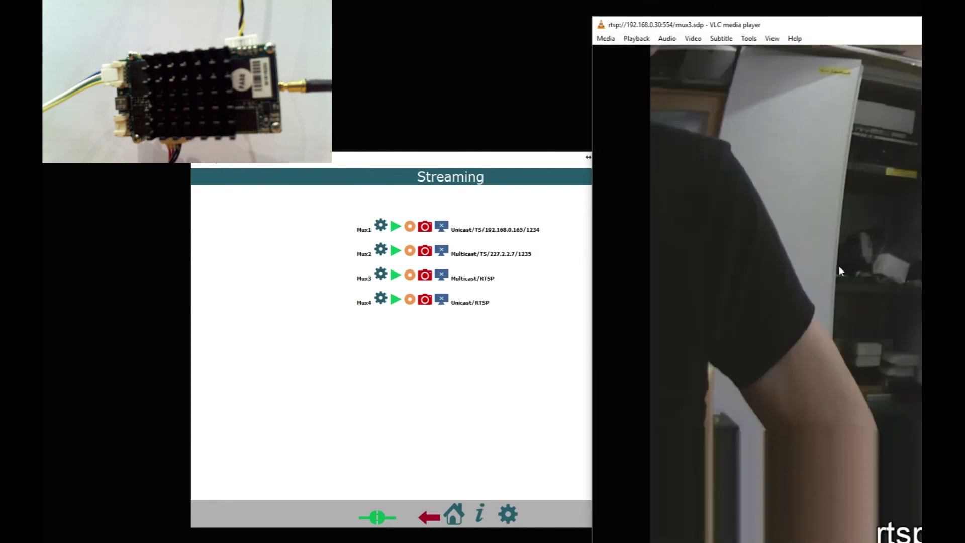
left_click(396, 277)
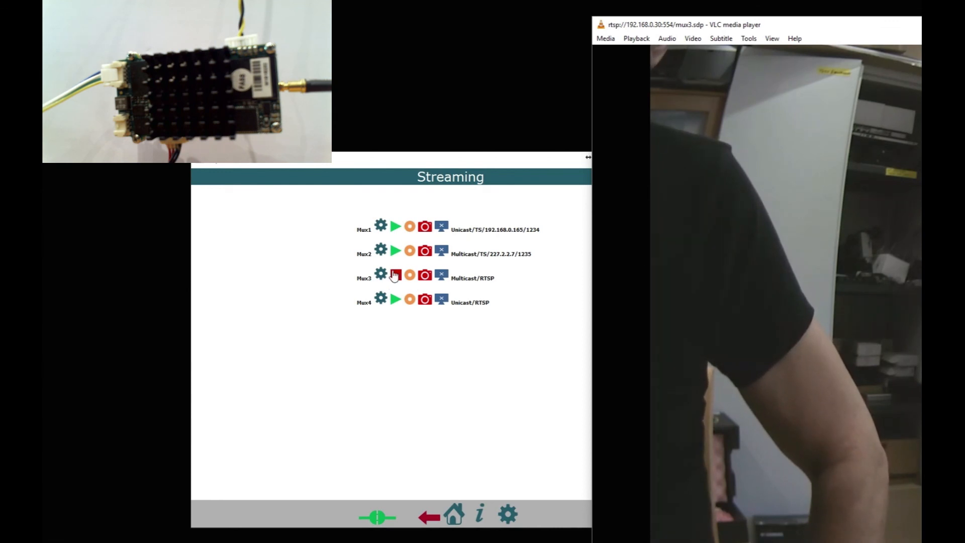
left_click(604, 38)
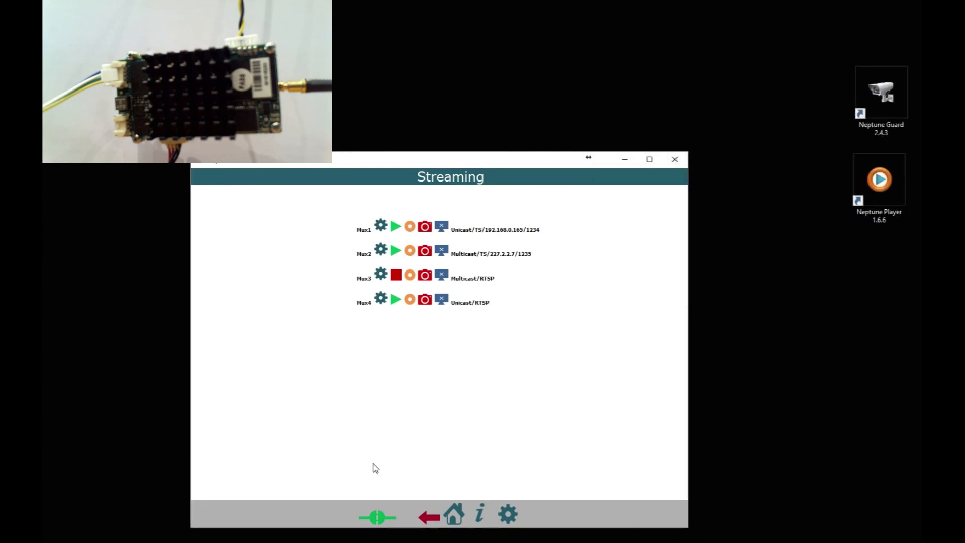
left_click(396, 274)
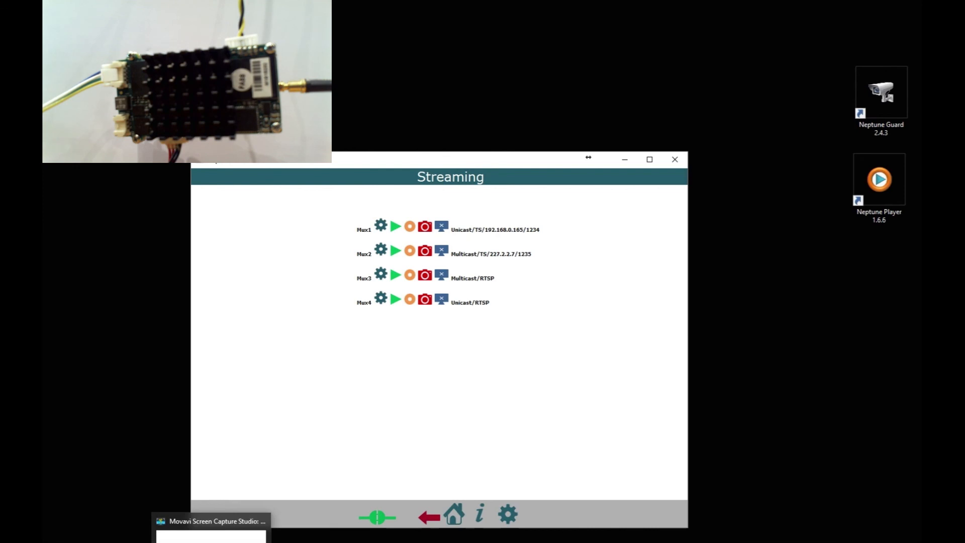
left_click(212, 520)
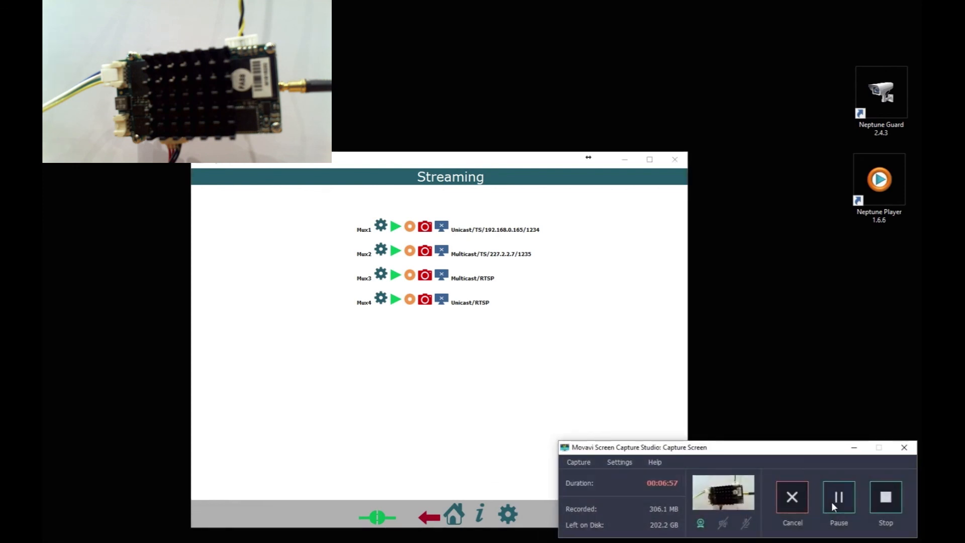